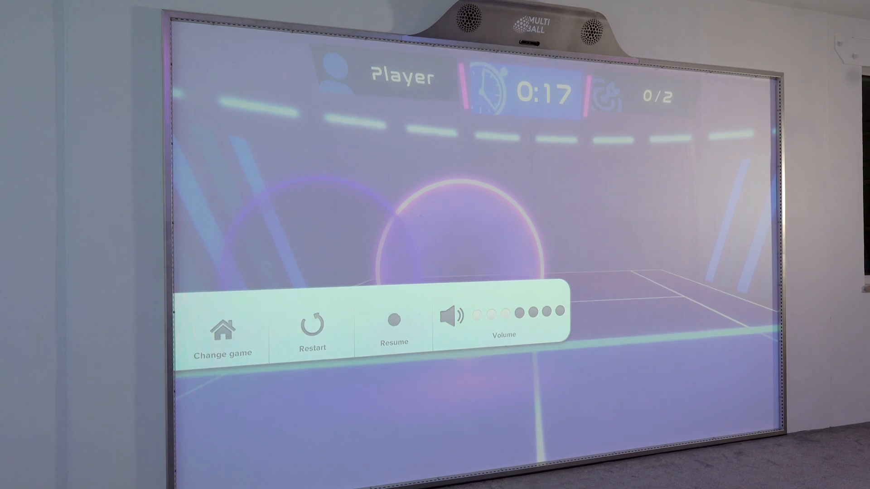
# - Tap the wall to bring up the pause menu with Change game, Restart, Resume and Volume
pyautogui.click(394, 330)
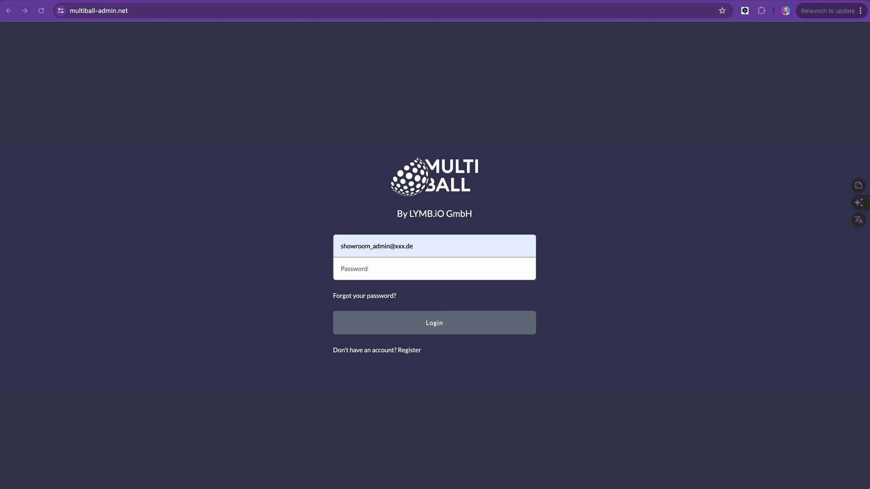
pyautogui.moveTo(462, 117)
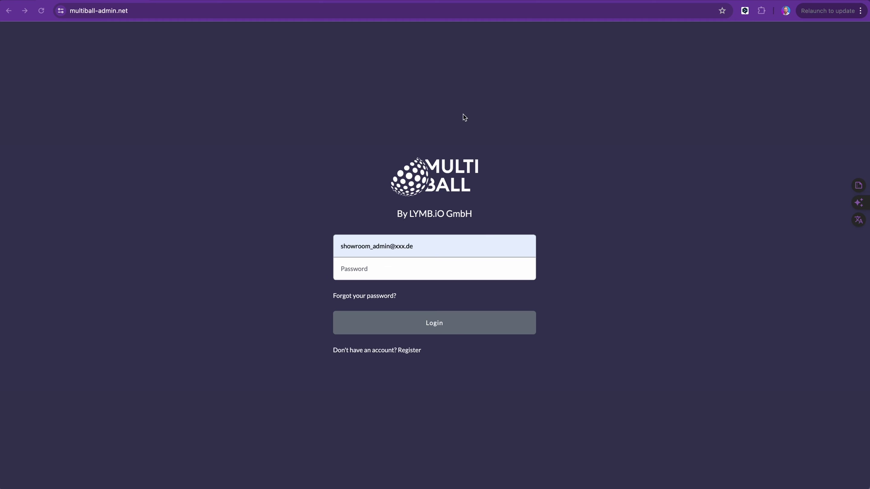
pyautogui.moveTo(91, 25)
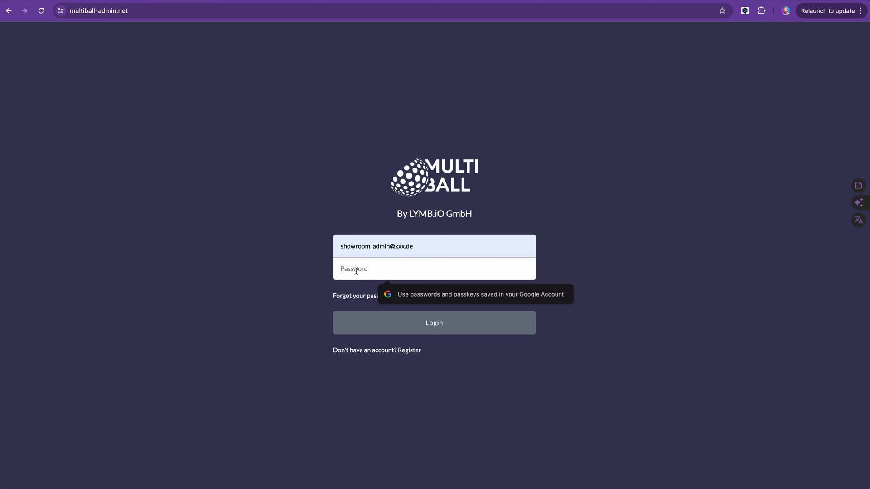
pyautogui.moveTo(301, 286)
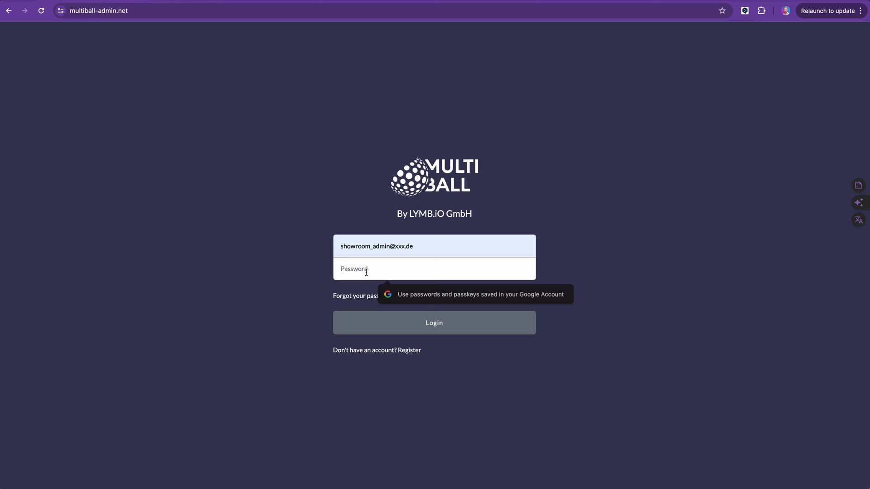
# - Submit the login to sign in to the MultiBall admin portal
pyautogui.click(434, 323)
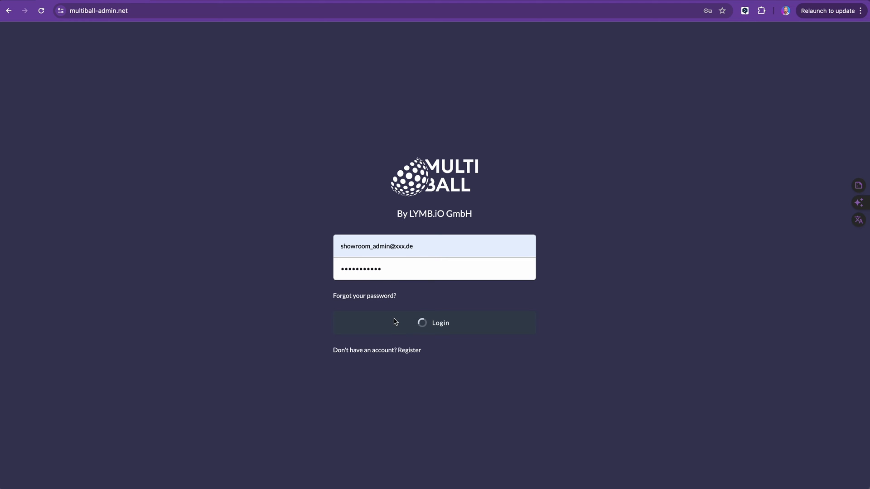
# - Land on the dashboard with session controls and quick game picks after login
pyautogui.click(434, 323)
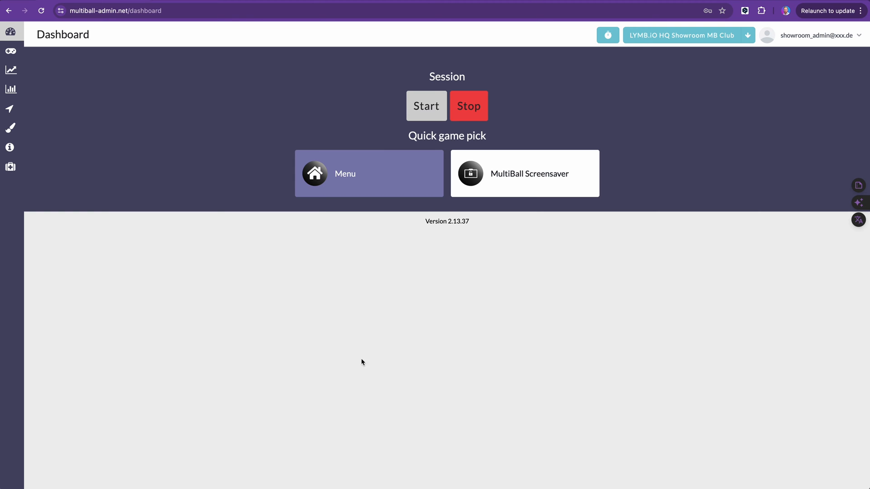
pyautogui.moveTo(127, 84)
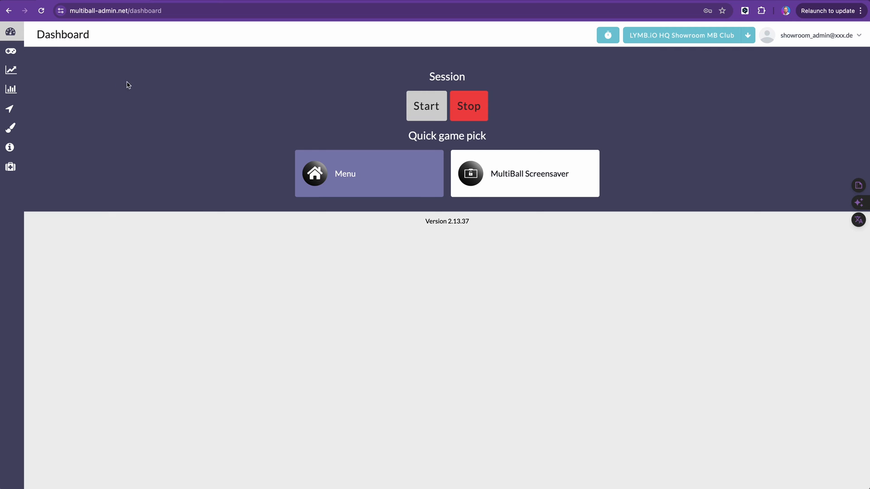
pyautogui.moveTo(471, 217)
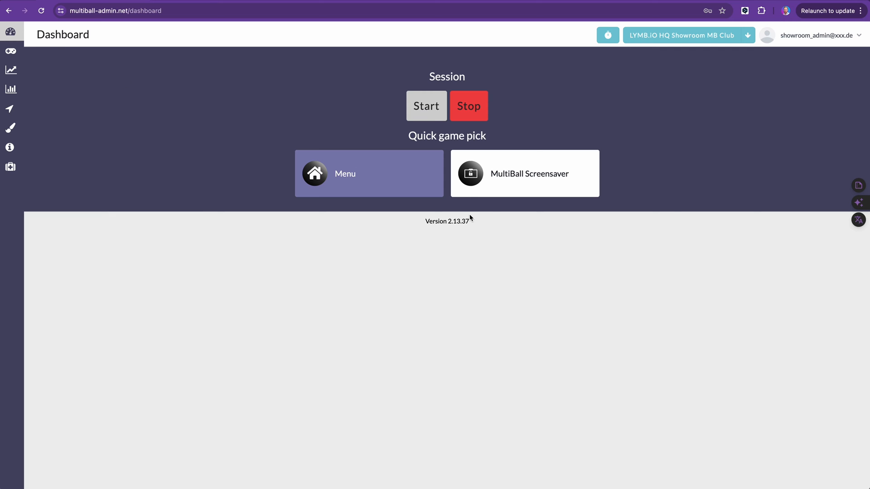
pyautogui.moveTo(606, 168)
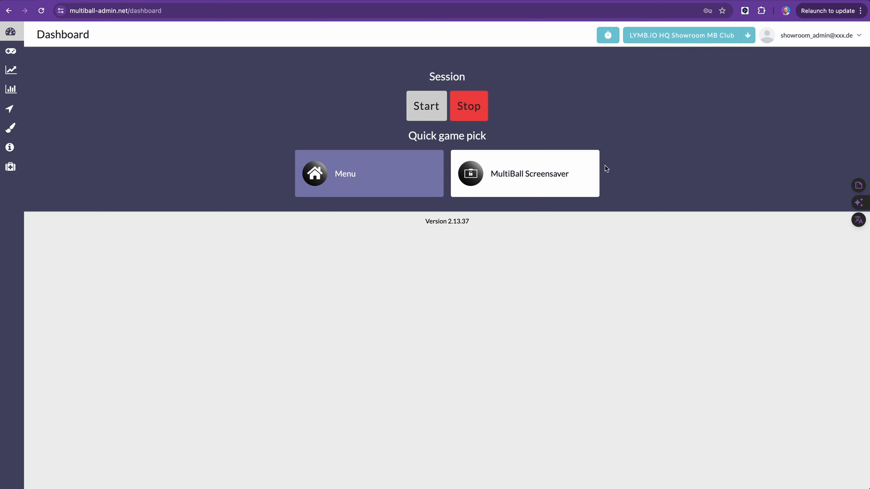
pyautogui.moveTo(520, 240)
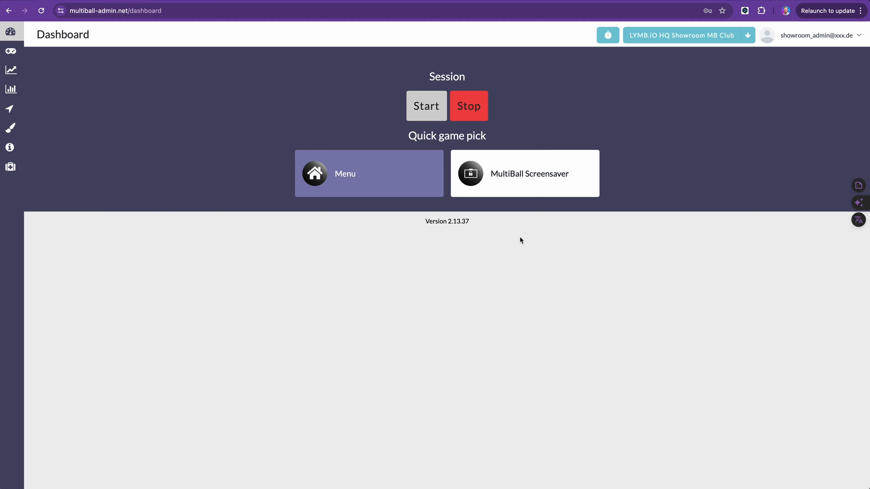
pyautogui.moveTo(423, 214)
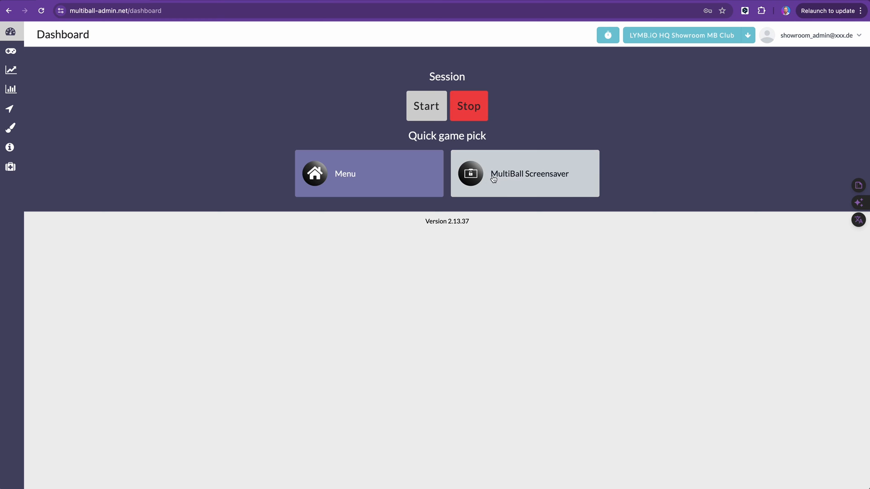
pyautogui.moveTo(481, 181)
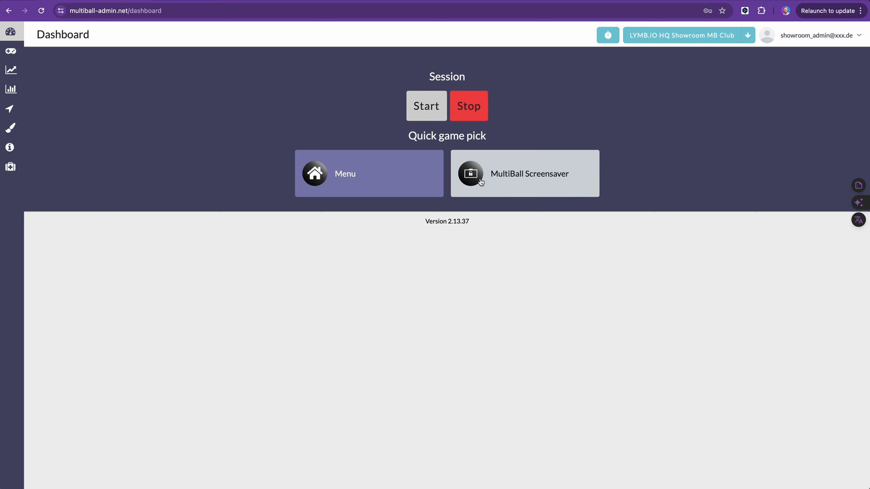
pyautogui.moveTo(482, 181)
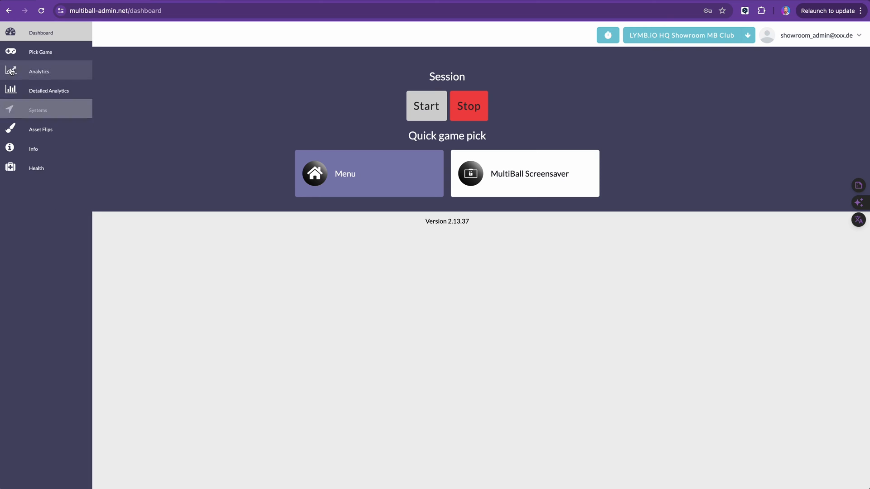
# - Show the Pick Game page and browse down through the full list of games and folders
pyautogui.click(40, 52)
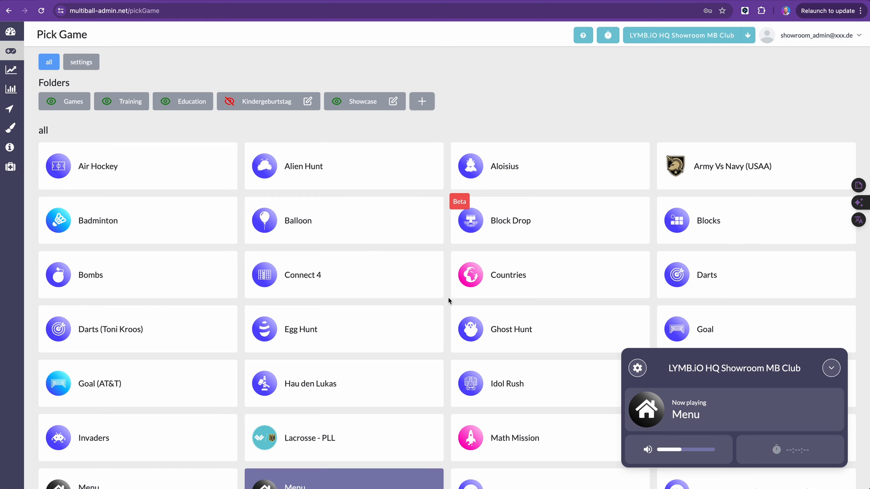
pyautogui.moveTo(347, 223)
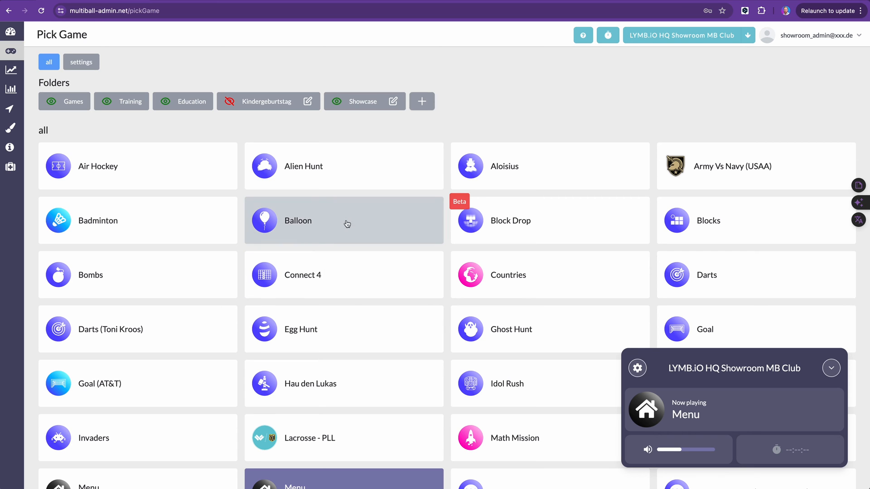
pyautogui.moveTo(279, 179)
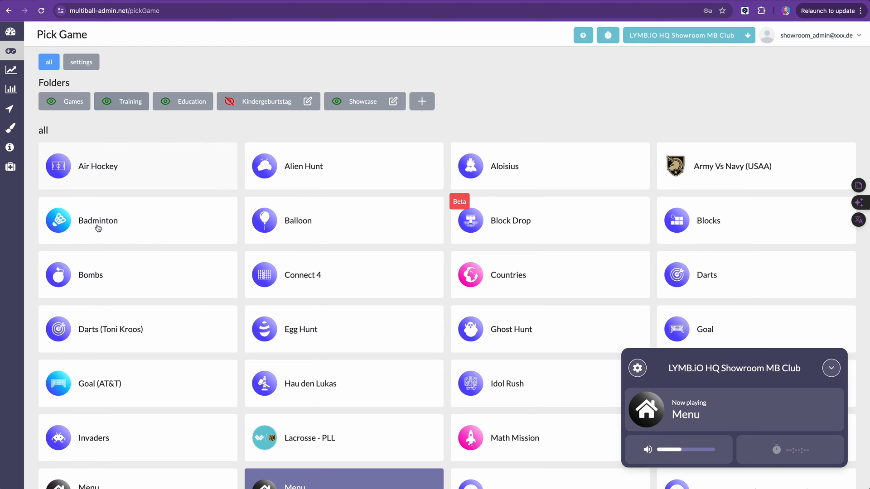
pyautogui.scroll(-3)
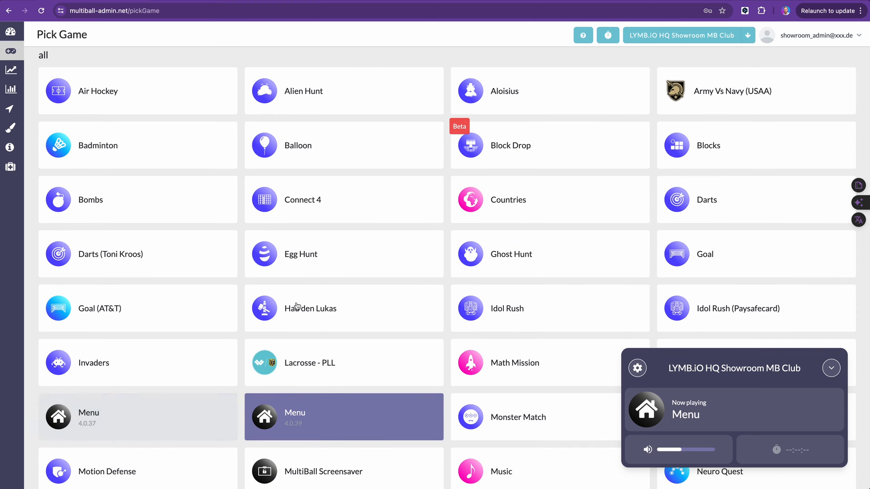
pyautogui.scroll(-3)
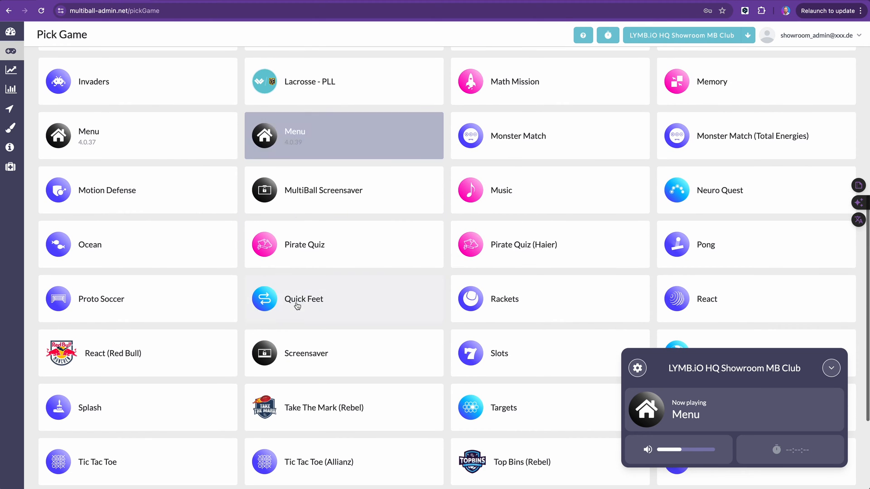
pyautogui.scroll(-3)
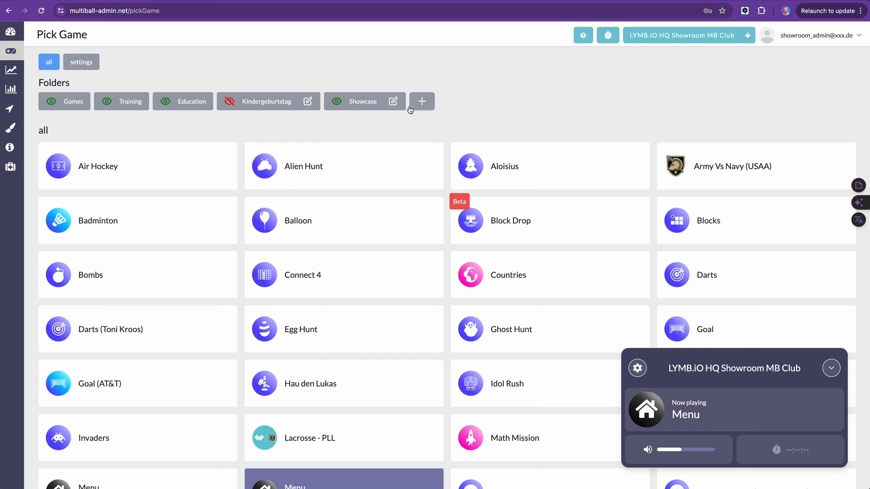
# - Filter Pick Game to the settings folder with Reboot, Shut Down, Volume (+) and Volume (-)
pyautogui.click(82, 62)
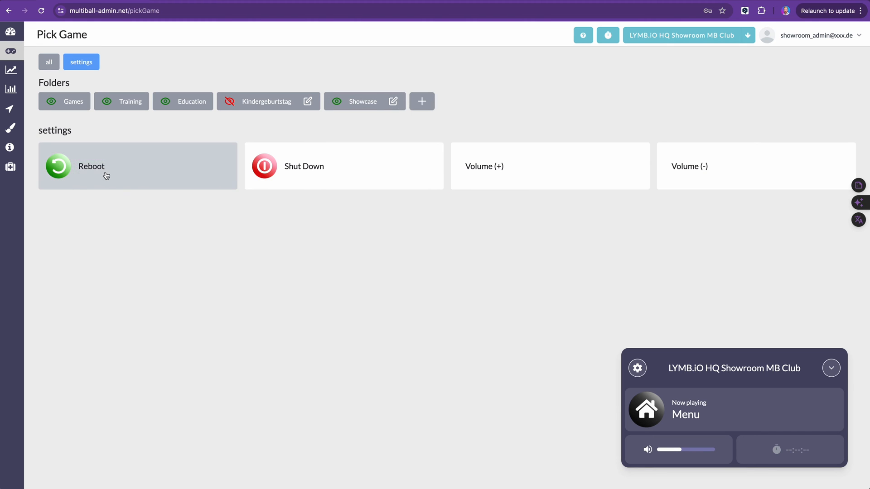
pyautogui.moveTo(326, 197)
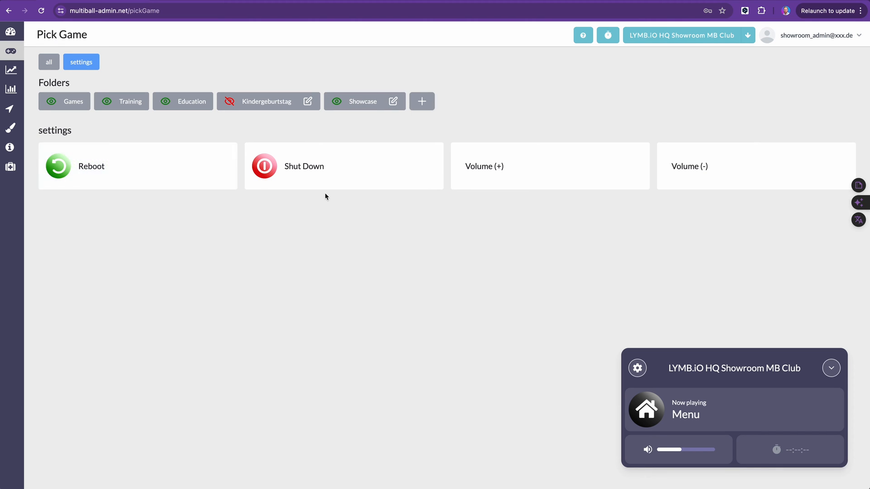
pyautogui.moveTo(534, 168)
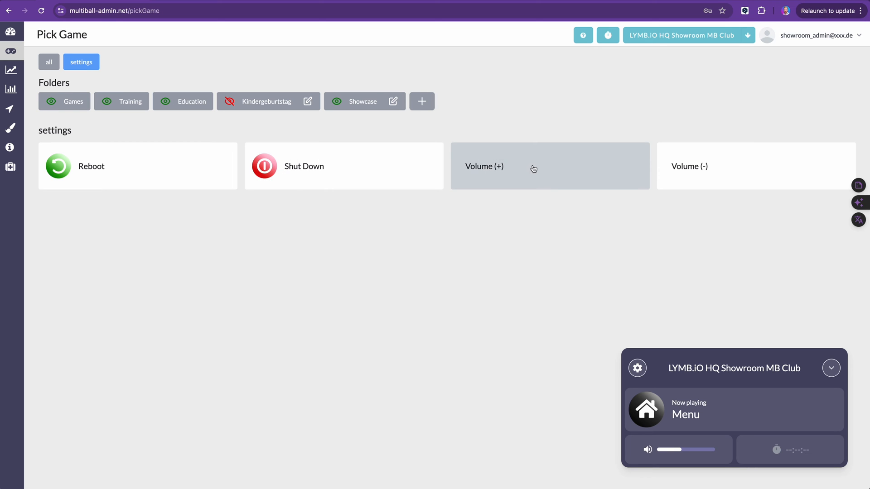
pyautogui.moveTo(496, 279)
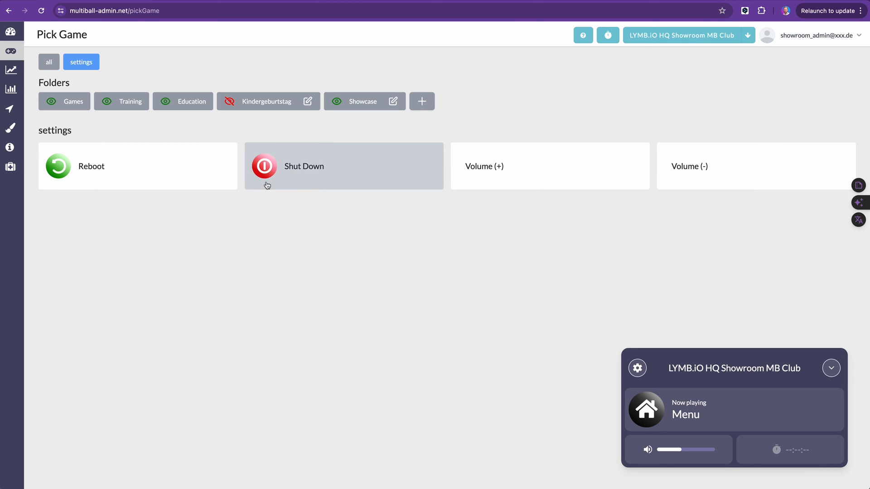
pyautogui.moveTo(267, 180)
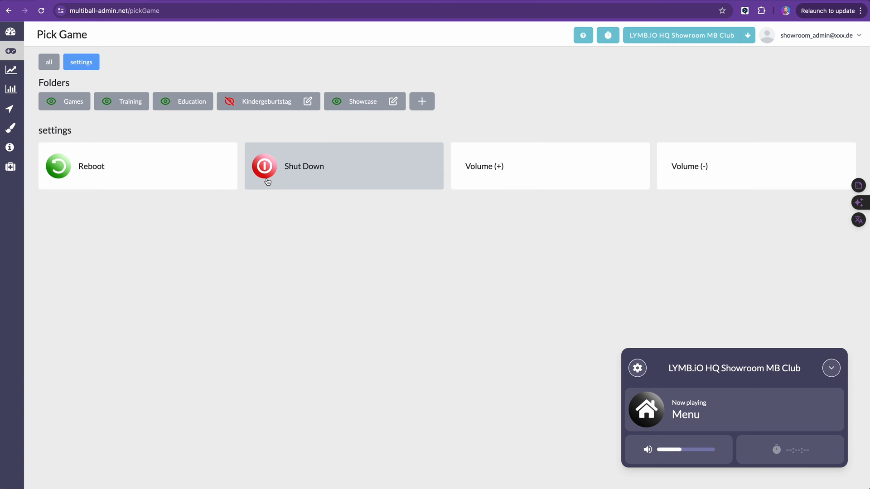
pyautogui.moveTo(231, 247)
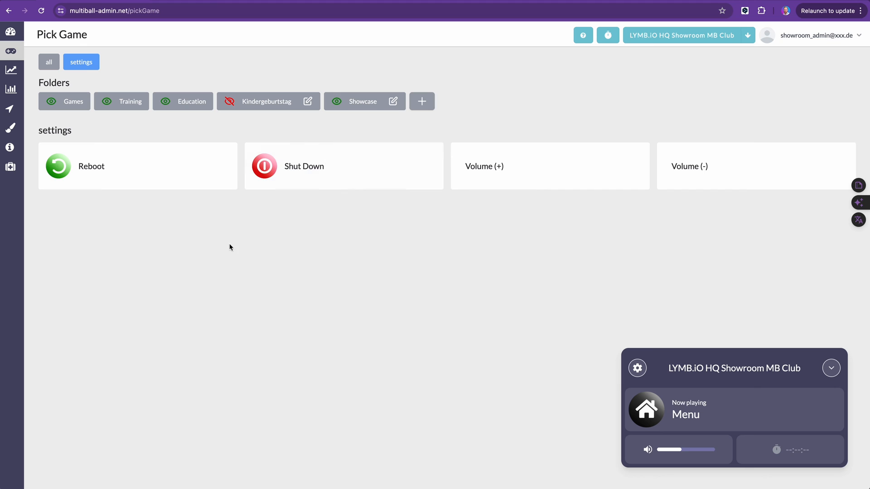
pyautogui.moveTo(112, 219)
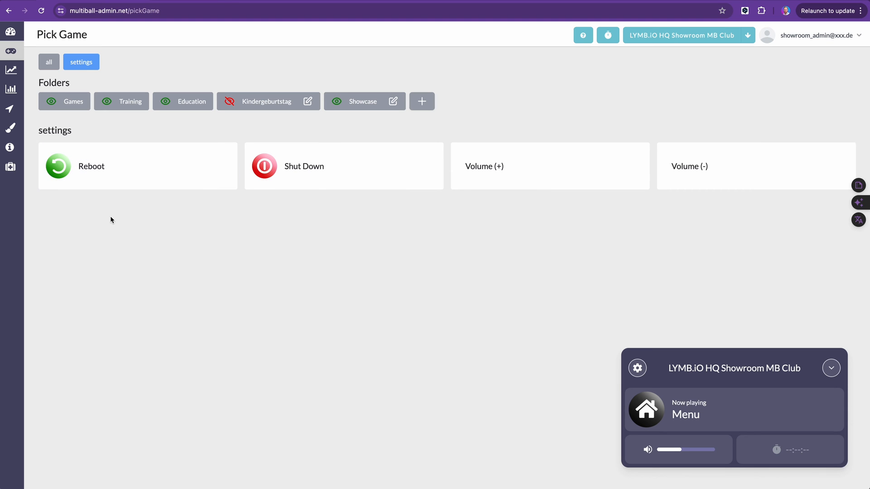
pyautogui.moveTo(116, 230)
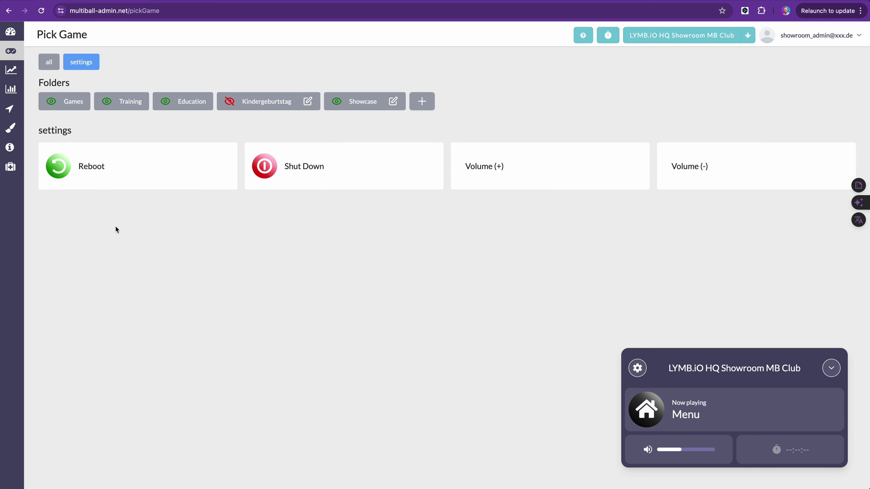
pyautogui.moveTo(140, 101)
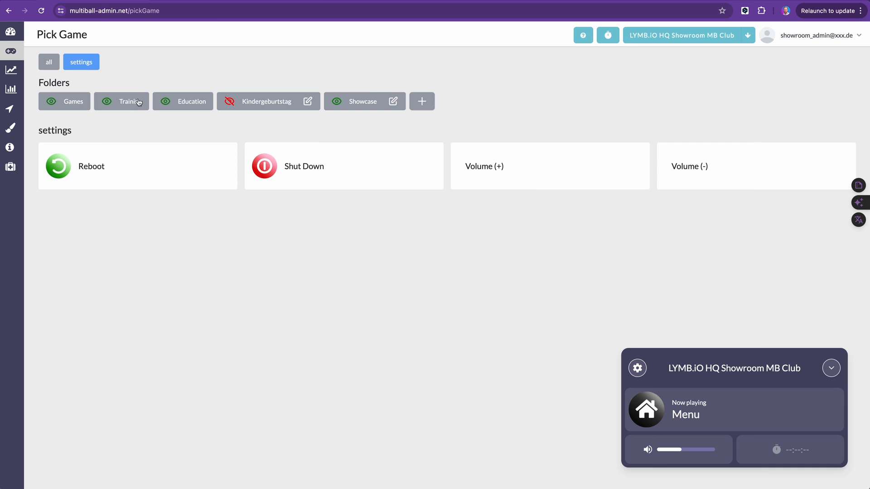
pyautogui.moveTo(160, 267)
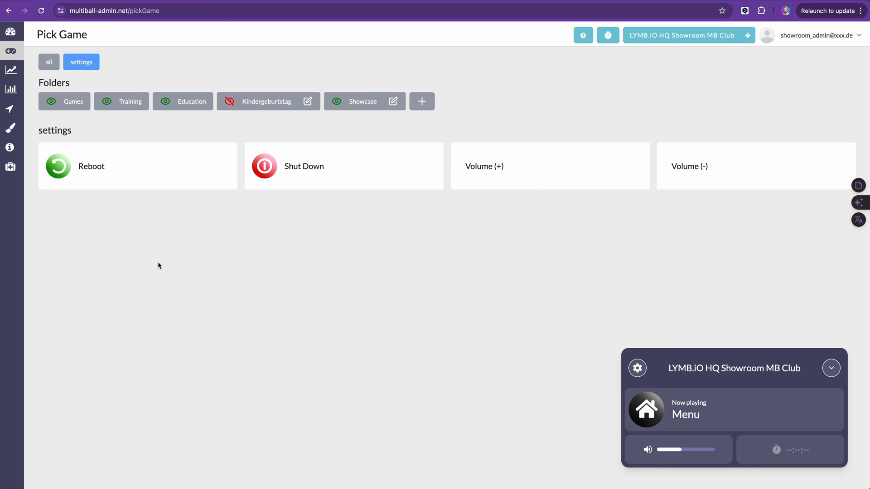
pyautogui.moveTo(129, 266)
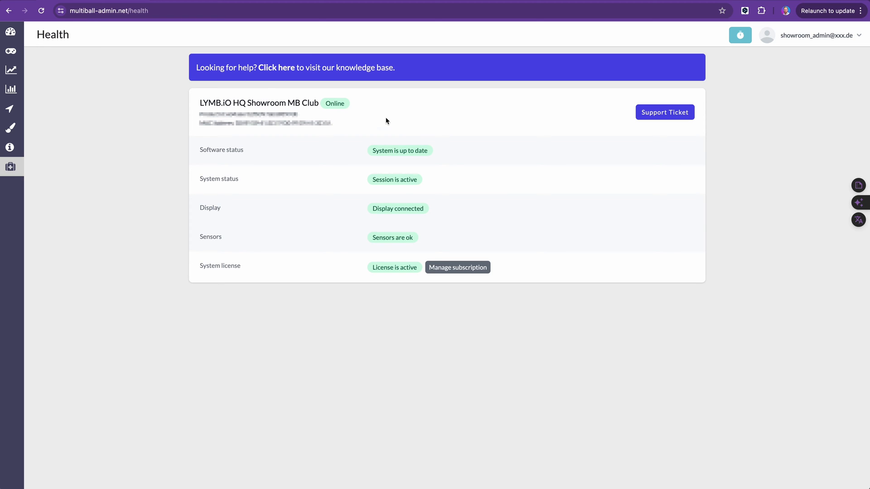
pyautogui.moveTo(299, 187)
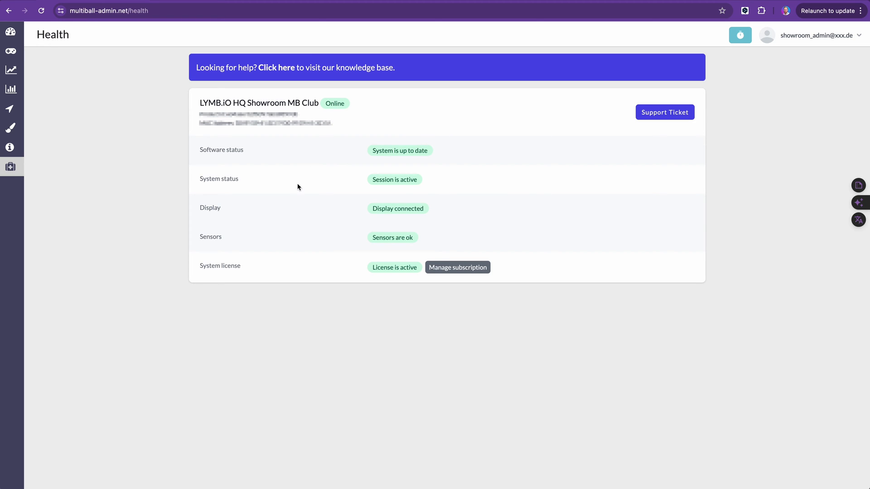
pyautogui.moveTo(192, 122)
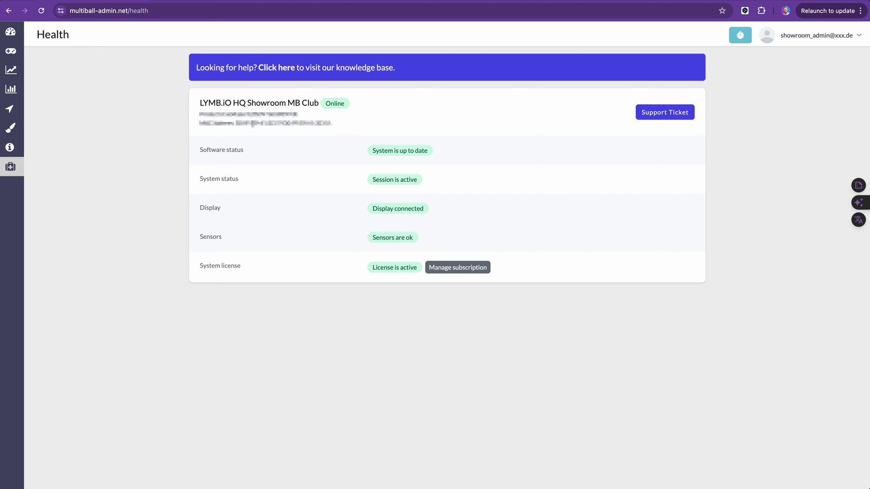
# - Review the Health page statuses for software, session, display, sensors and license
pyautogui.doubleClick(221, 150)
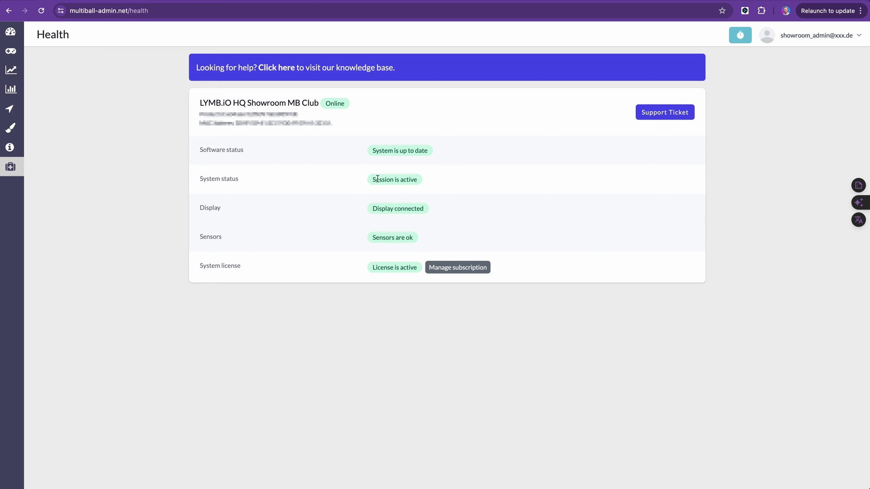
pyautogui.moveTo(416, 179)
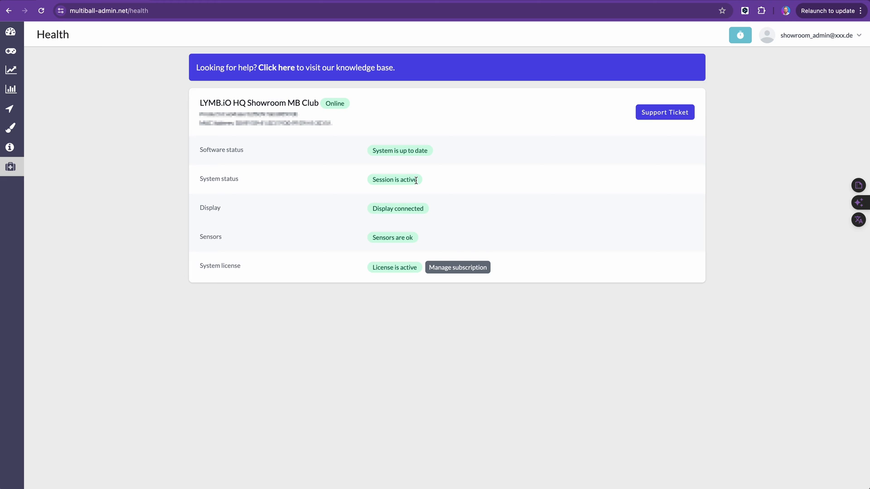
pyautogui.moveTo(212, 207)
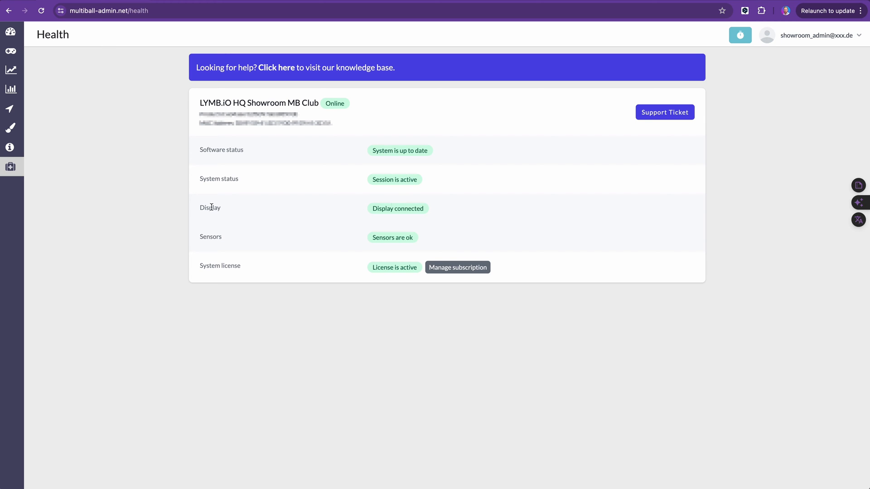
pyautogui.moveTo(391, 209)
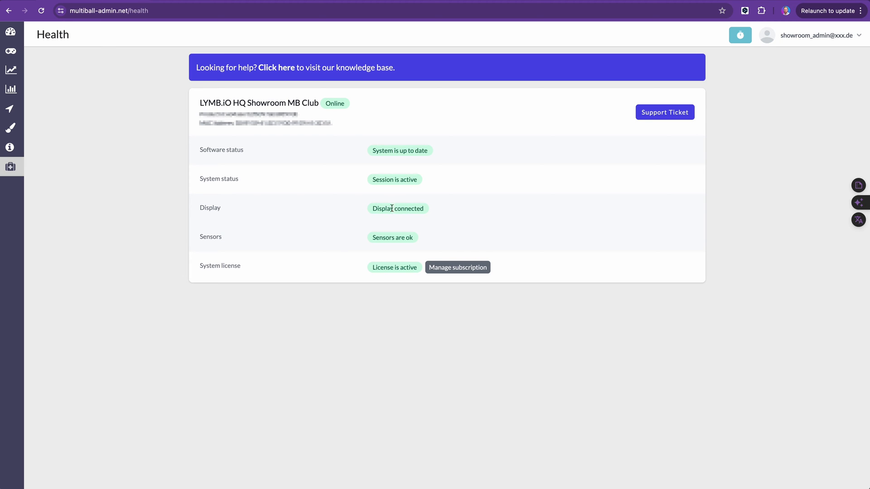
pyautogui.moveTo(417, 219)
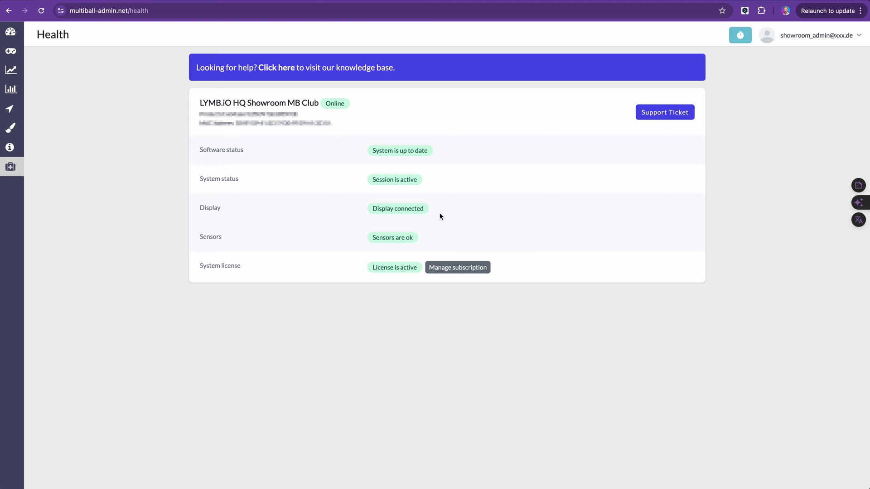
pyautogui.moveTo(423, 220)
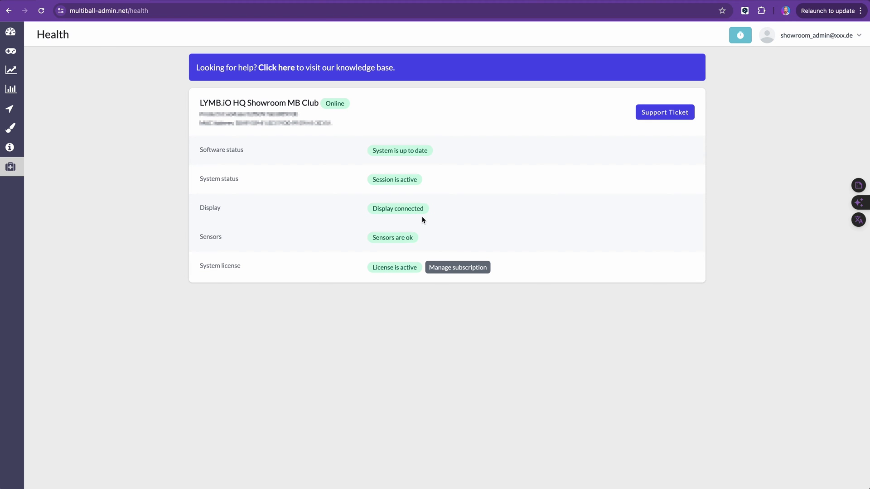
pyautogui.moveTo(440, 218)
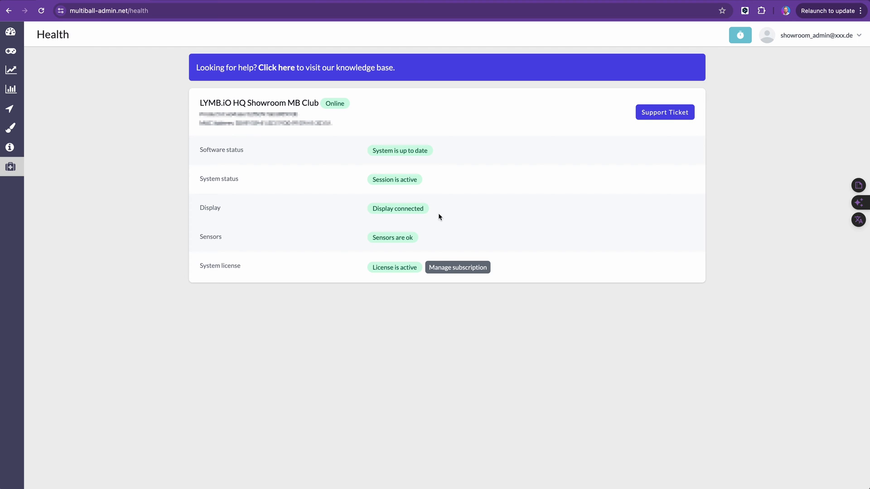
pyautogui.moveTo(388, 231)
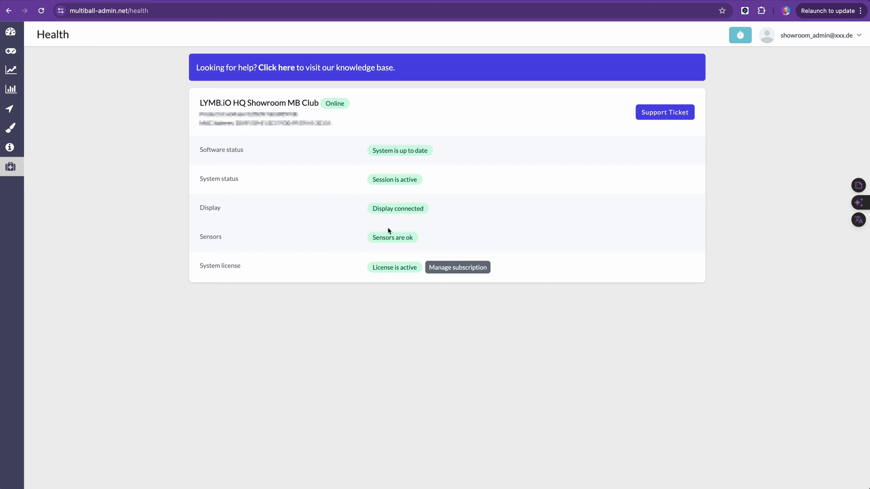
pyautogui.moveTo(388, 234)
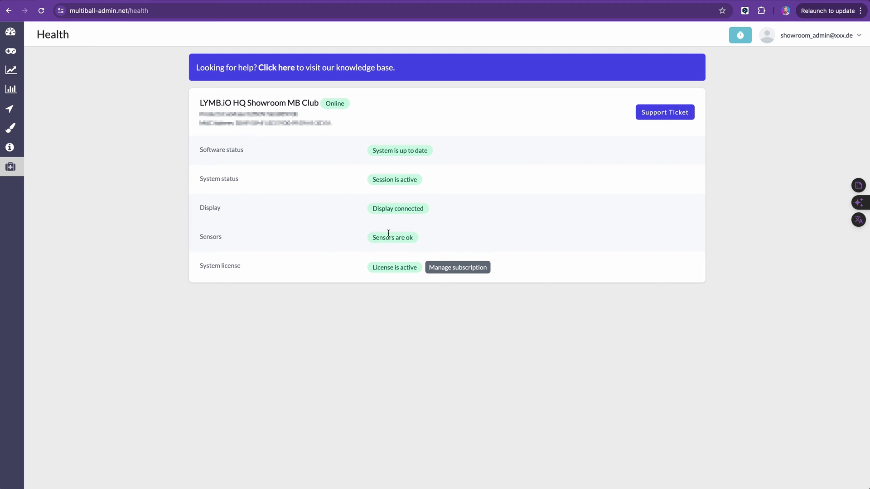
pyautogui.moveTo(401, 245)
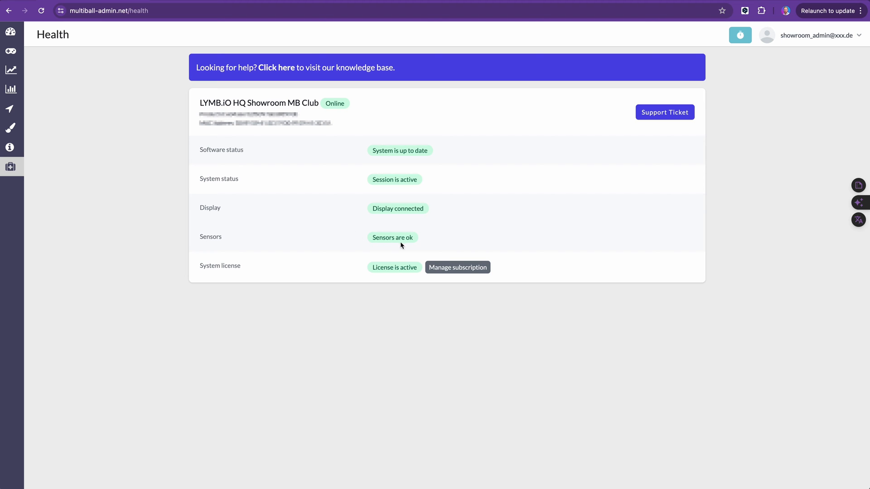
pyautogui.moveTo(427, 245)
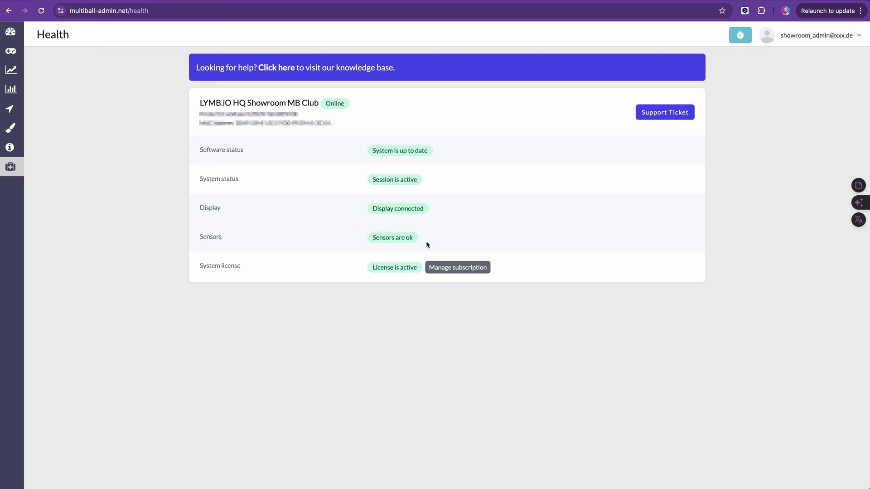
pyautogui.moveTo(281, 276)
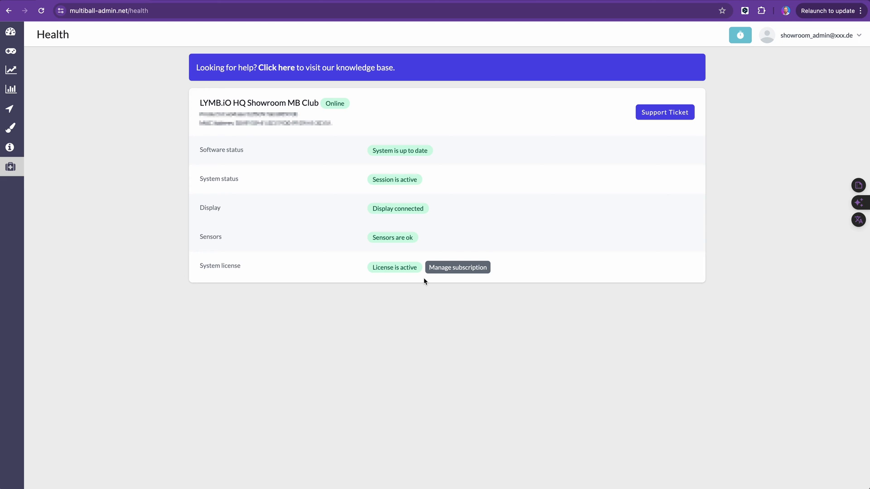
# - View the system license's subscription details showing an active lifetime license
pyautogui.click(457, 267)
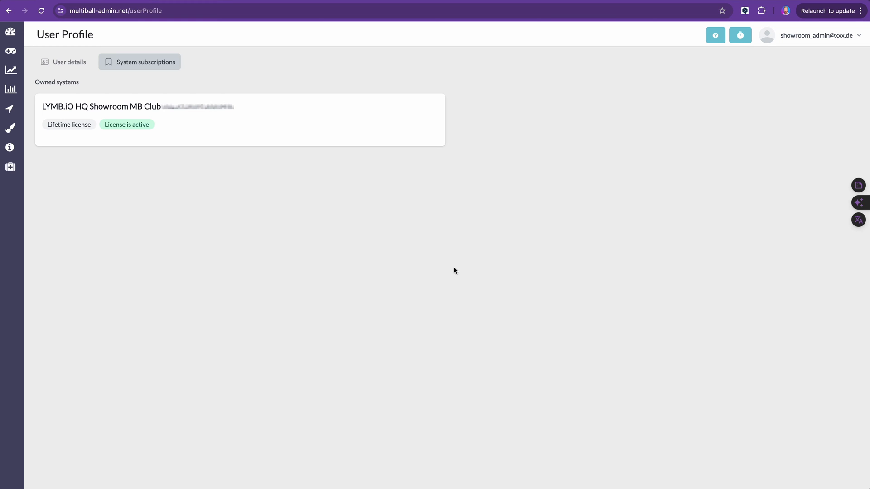
pyautogui.moveTo(203, 145)
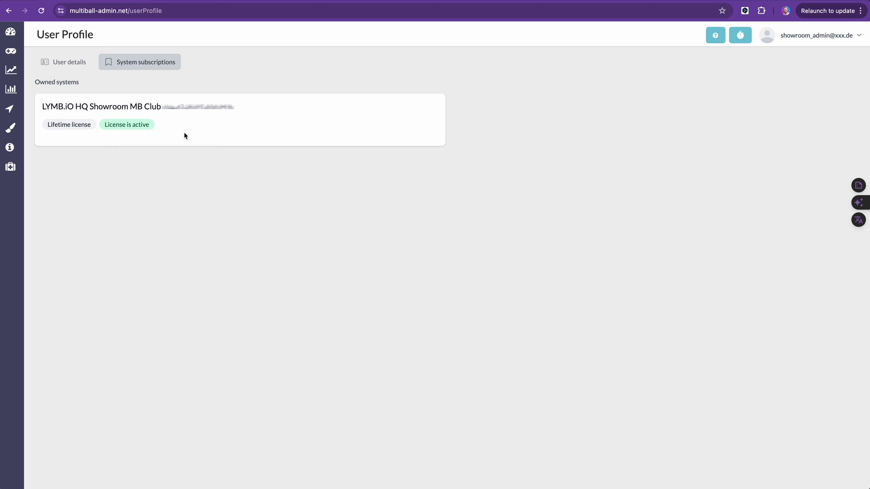
pyautogui.moveTo(116, 159)
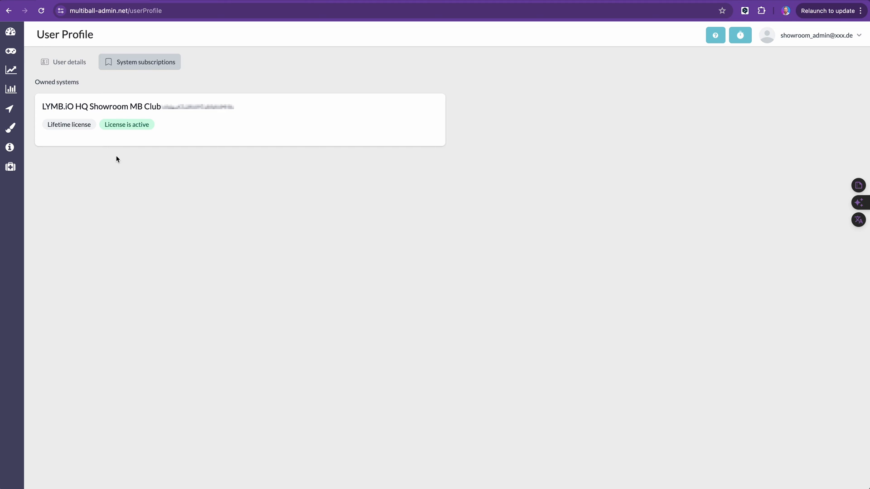
pyautogui.moveTo(10, 33)
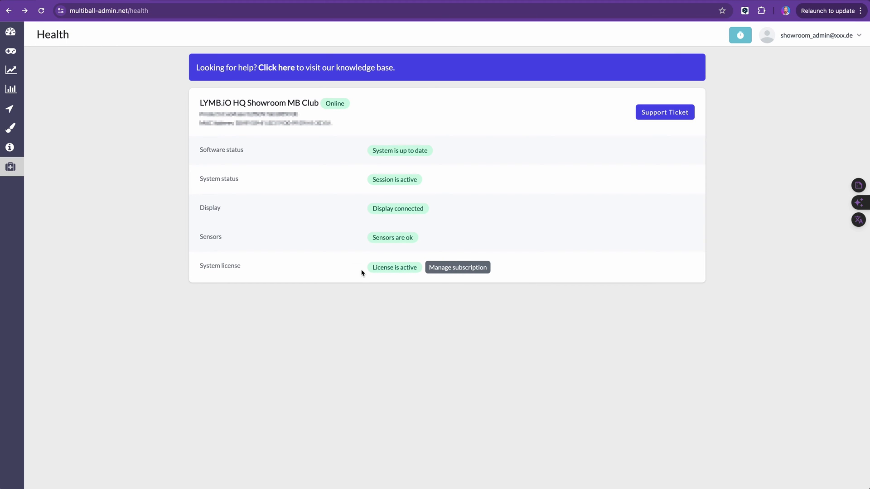
pyautogui.moveTo(427, 285)
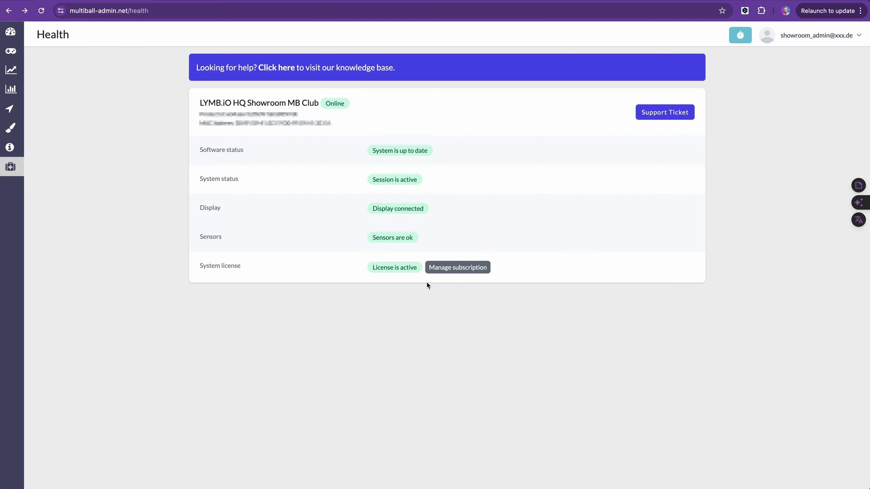
pyautogui.moveTo(366, 267)
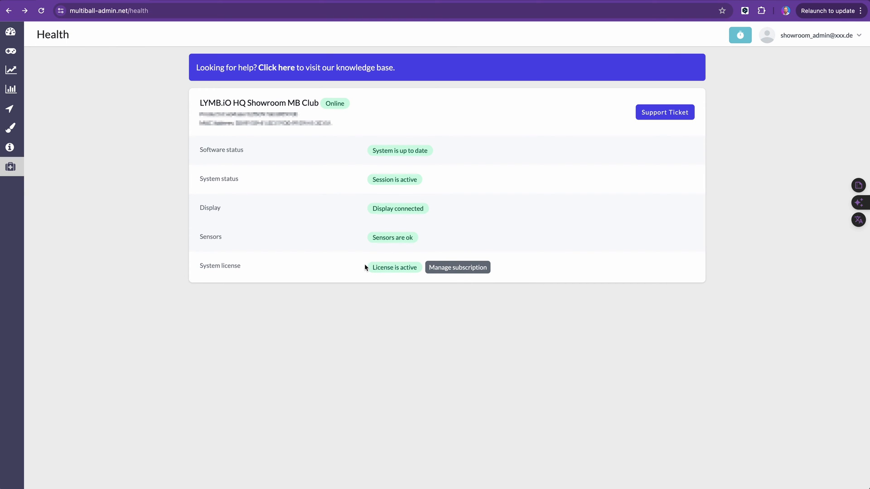
pyautogui.moveTo(452, 158)
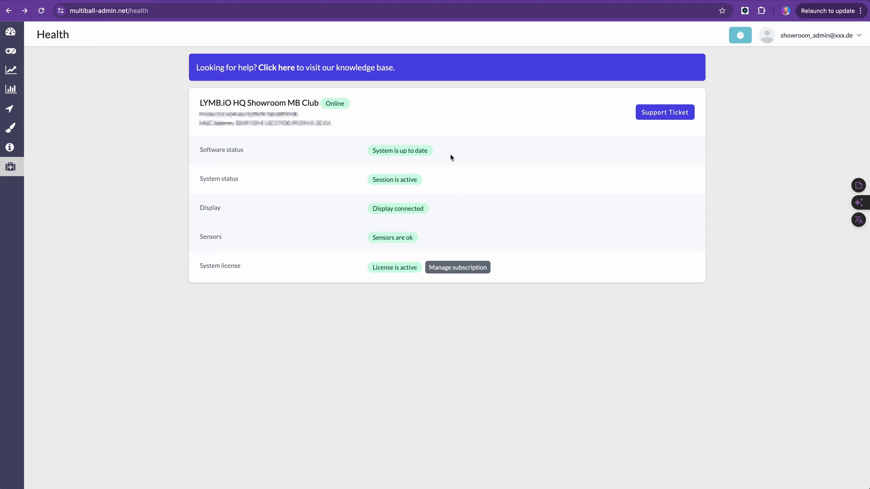
pyautogui.moveTo(521, 185)
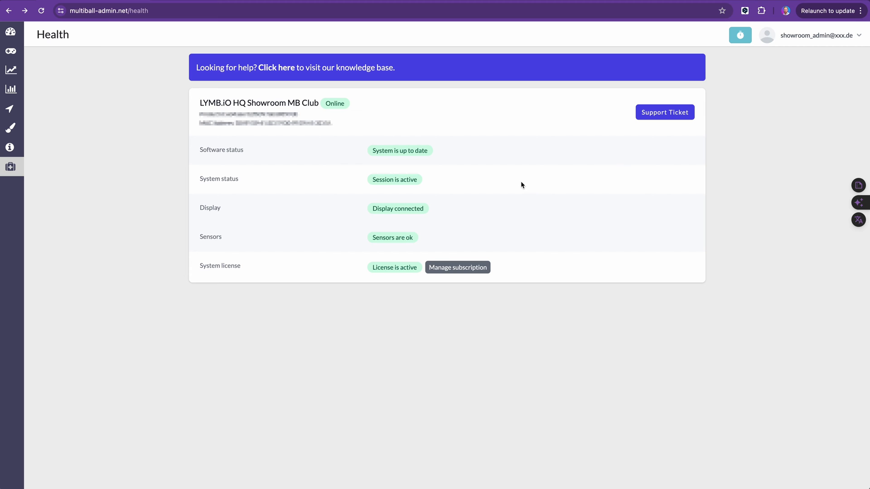
# - Start a support ticket for the showroom club from its Health page
pyautogui.click(667, 112)
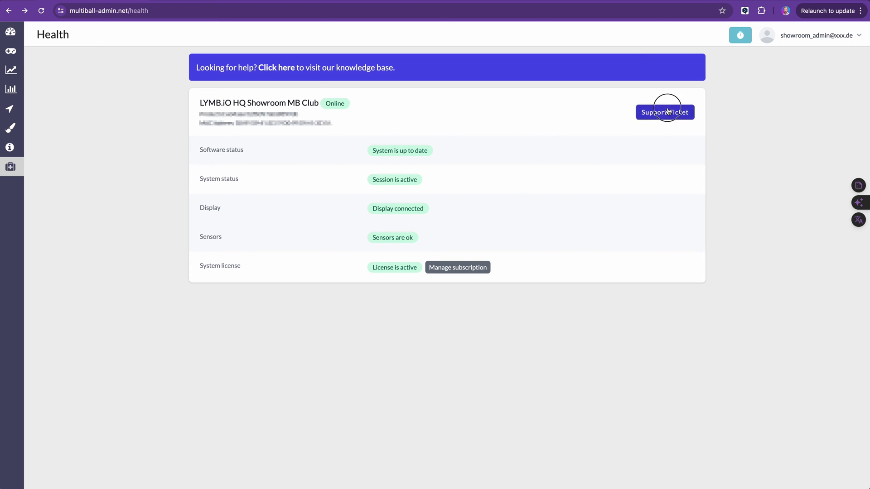
# - Look through the support ticket form fields for the LYMB.iO HQ Showroom MB Club
pyautogui.click(665, 112)
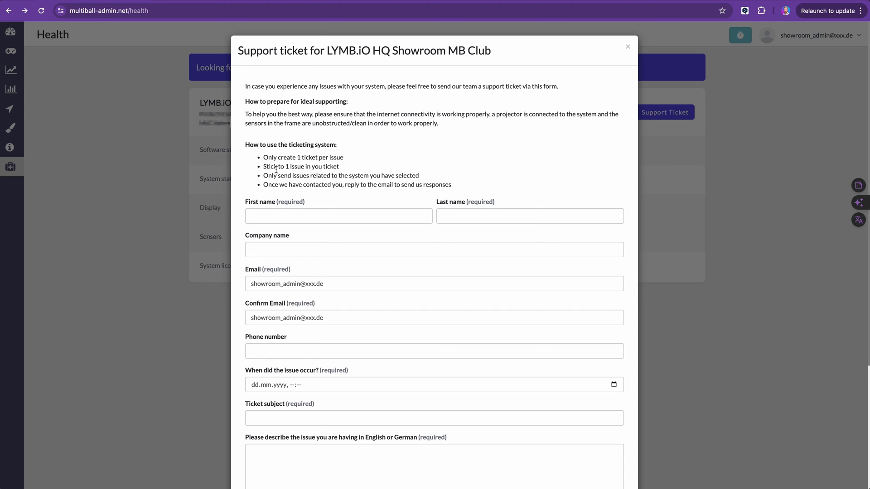
pyautogui.moveTo(284, 183)
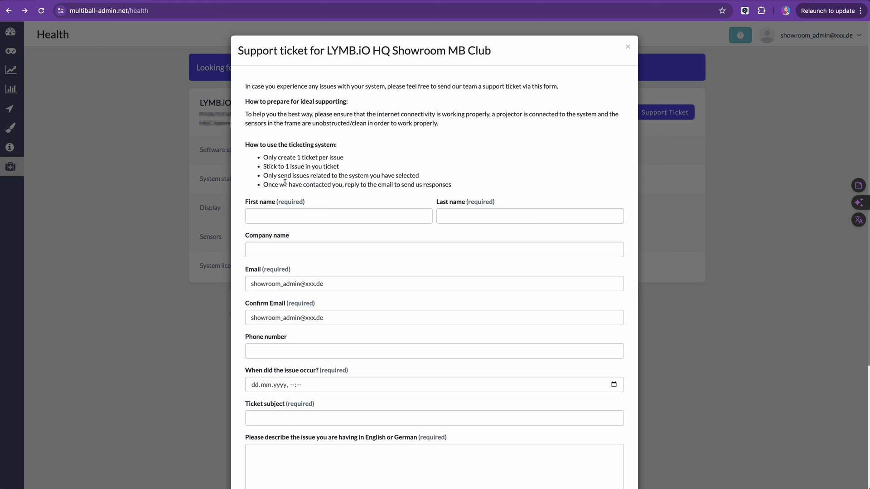
pyautogui.scroll(-3)
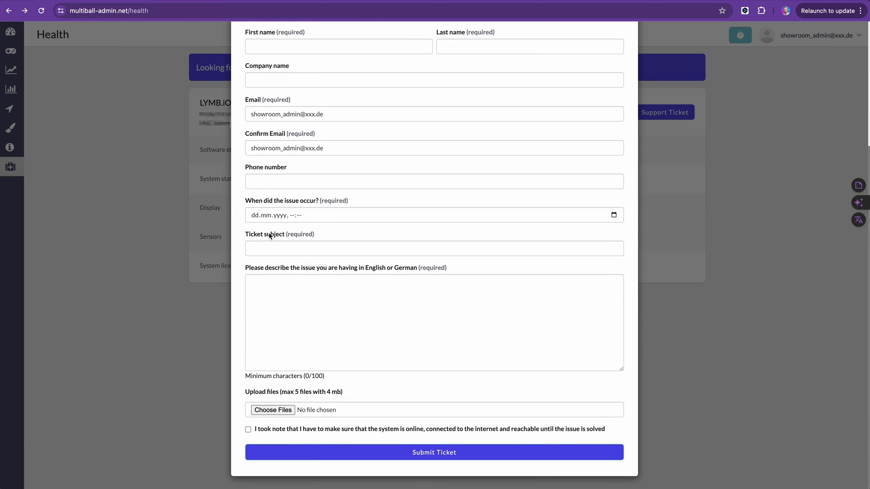
pyautogui.moveTo(204, 143)
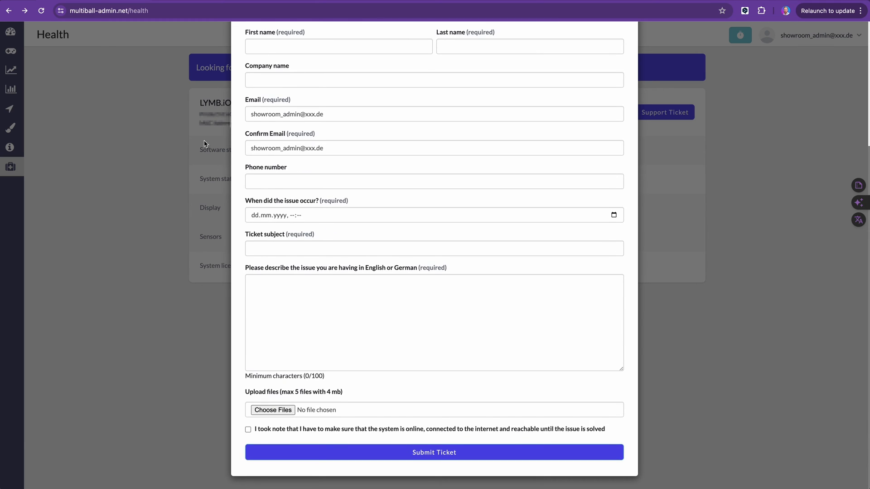
pyautogui.moveTo(212, 152)
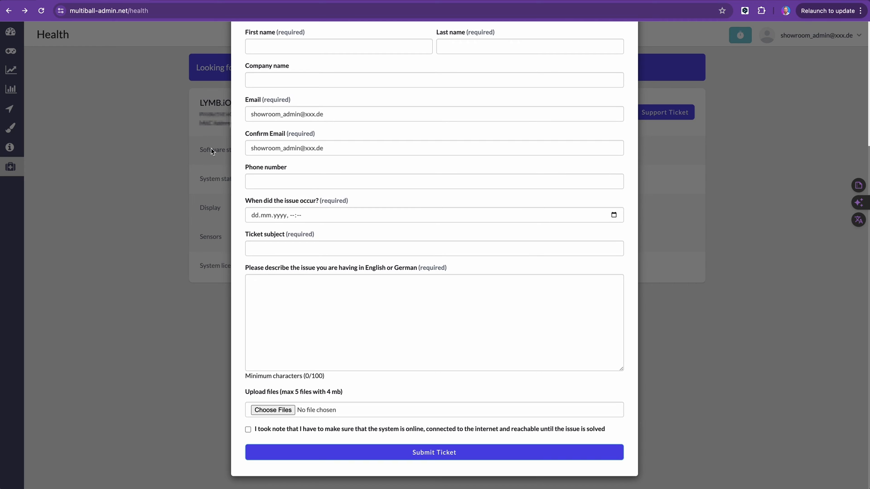
pyautogui.moveTo(207, 274)
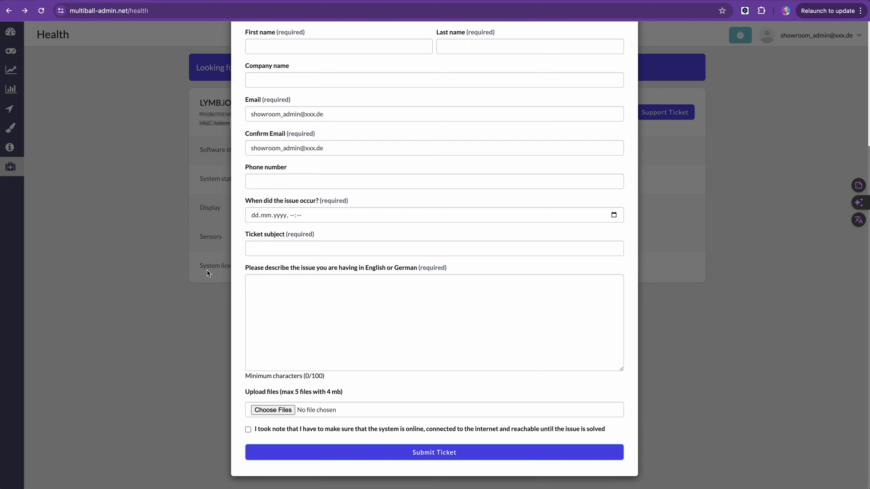
pyautogui.moveTo(212, 232)
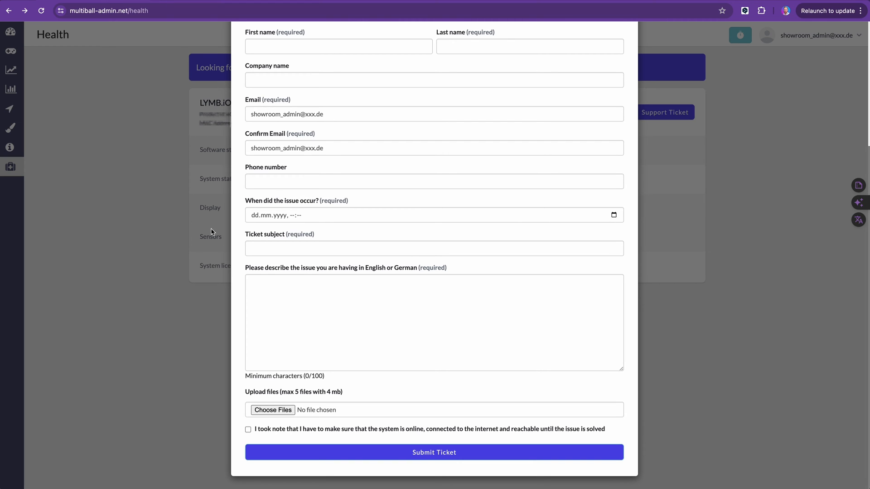
pyautogui.moveTo(208, 186)
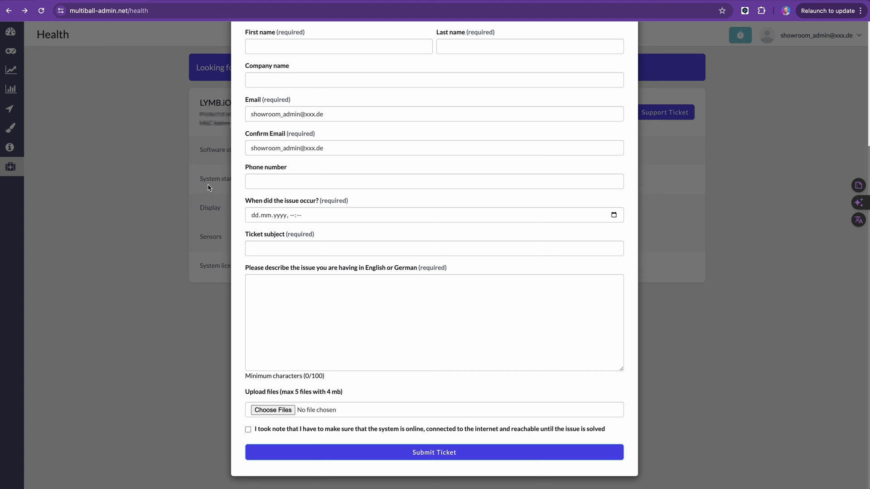
pyautogui.moveTo(204, 187)
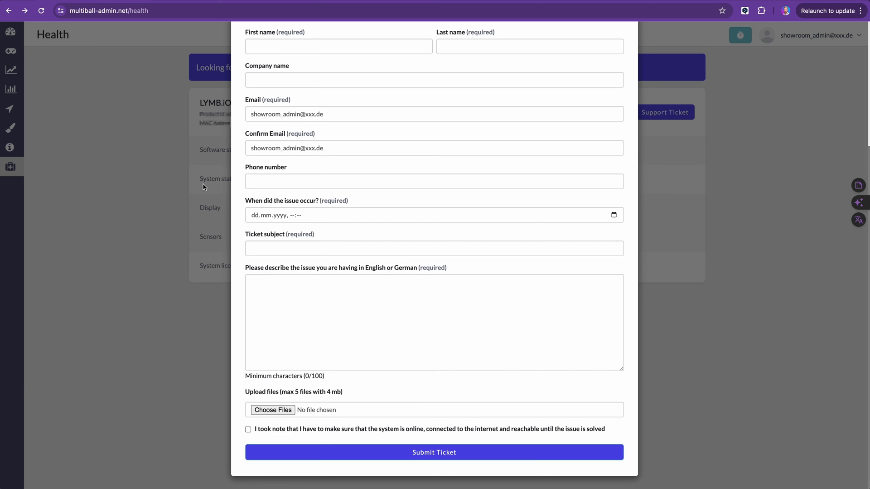
pyautogui.moveTo(223, 260)
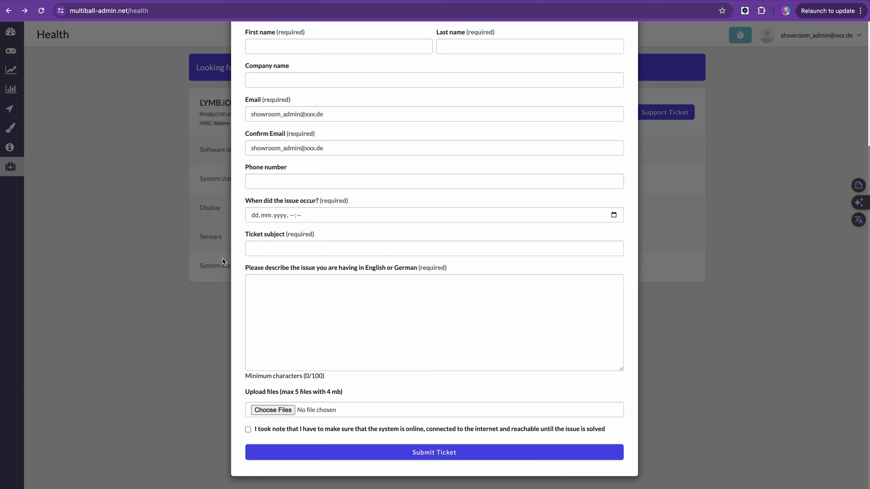
pyautogui.moveTo(193, 238)
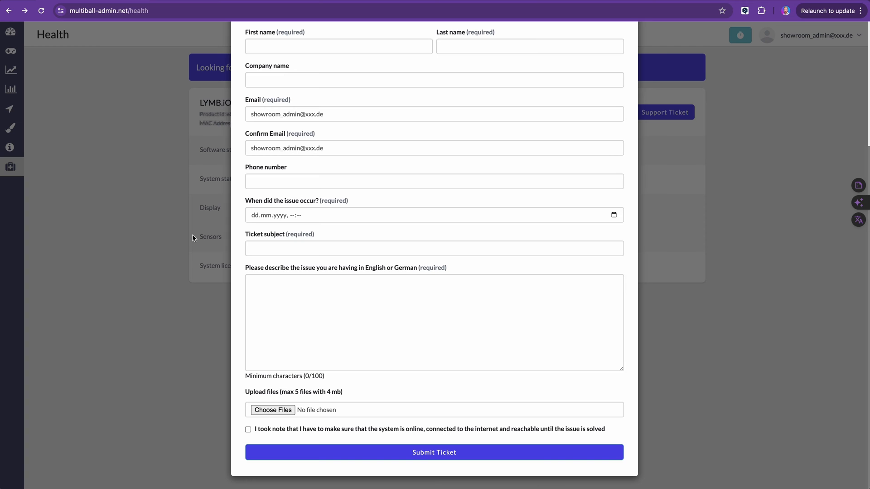
pyautogui.moveTo(275, 235)
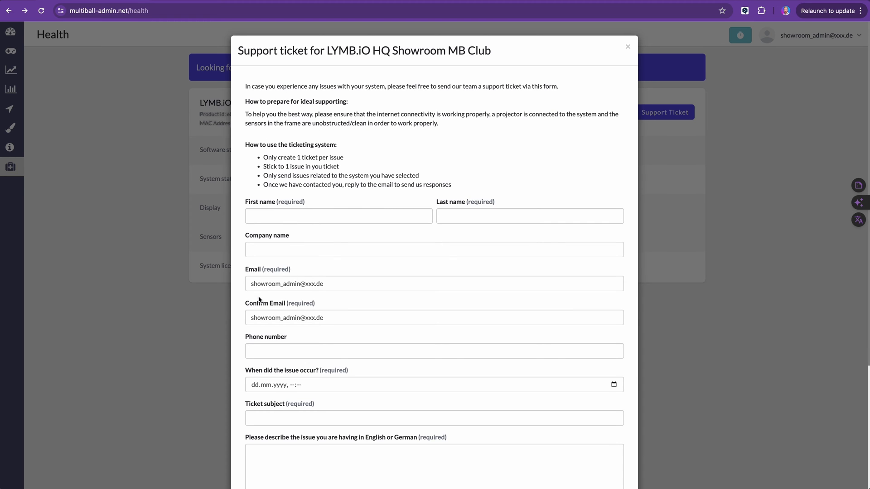
pyautogui.scroll(-3)
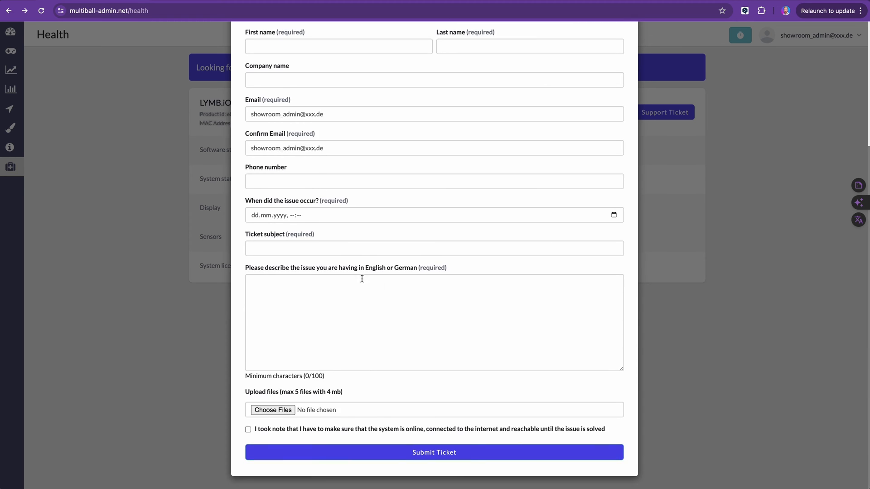
pyautogui.moveTo(299, 425)
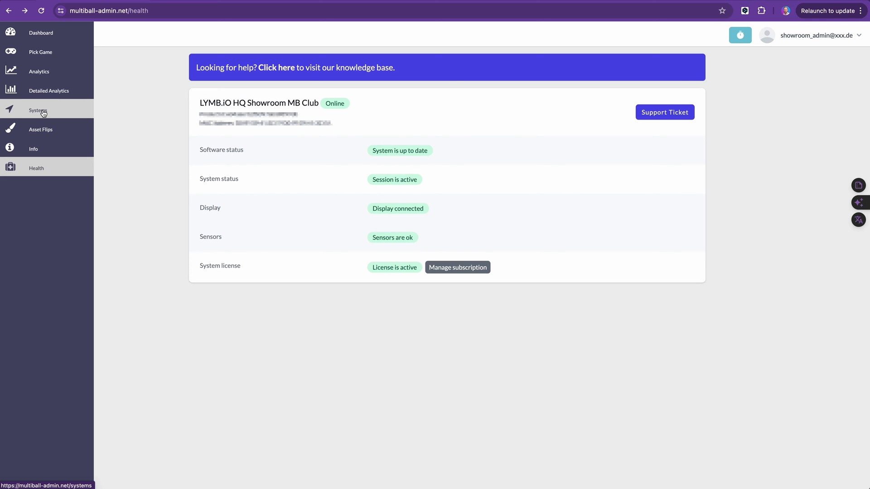
# - Go to the Systems page to edit the showroom club's title, play mode, language and update settings
pyautogui.click(36, 110)
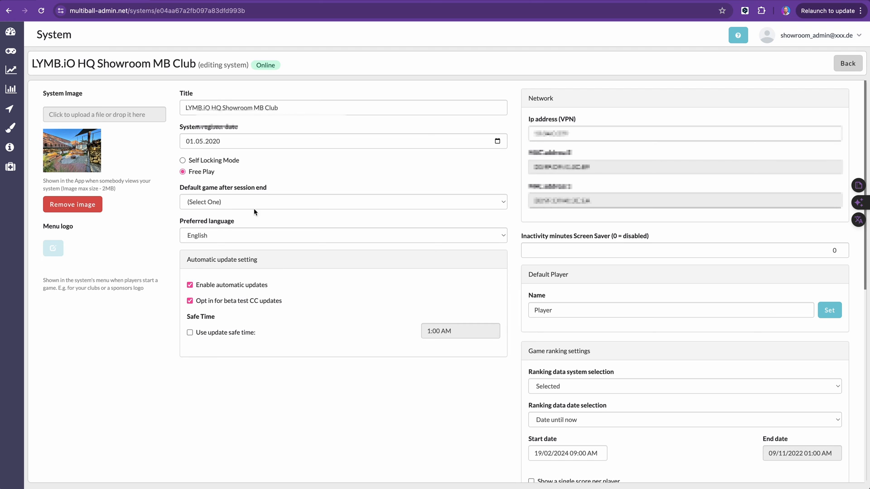
pyautogui.moveTo(134, 180)
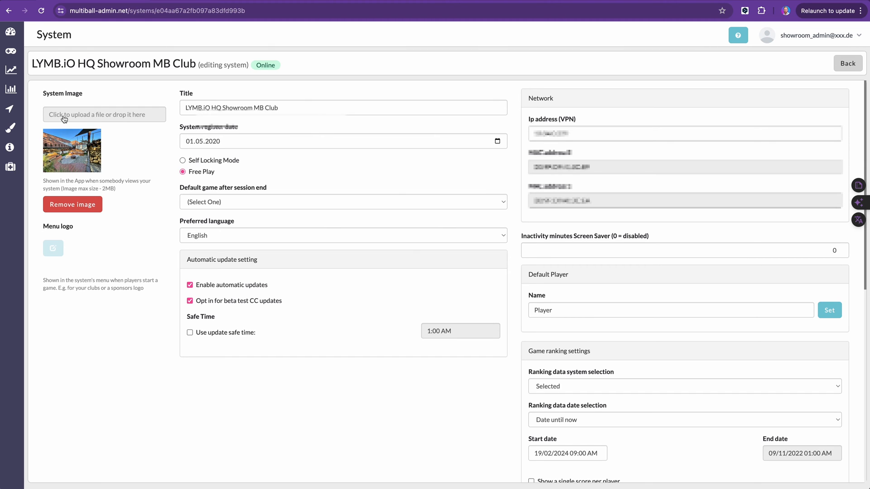
pyautogui.moveTo(67, 190)
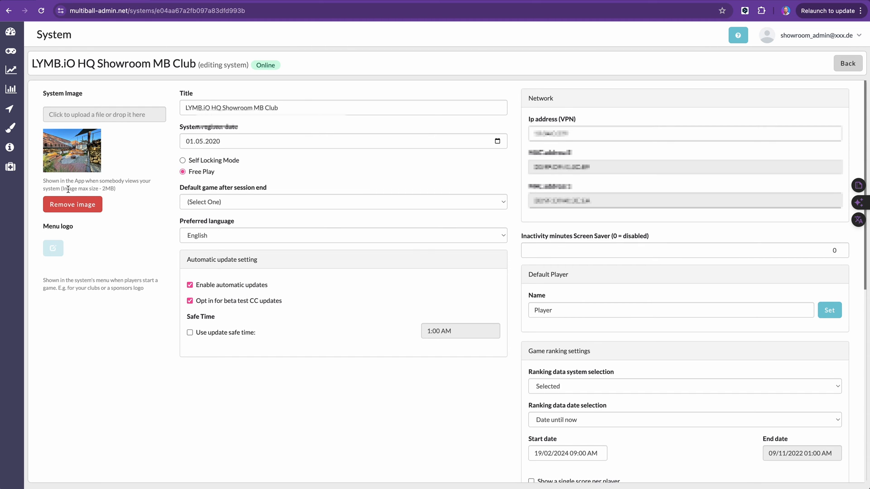
pyautogui.moveTo(68, 196)
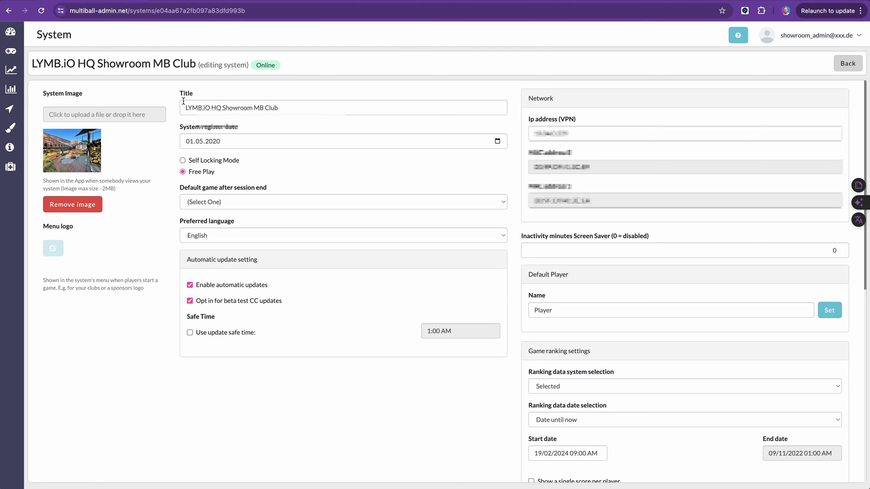
pyautogui.tripleClick(232, 107)
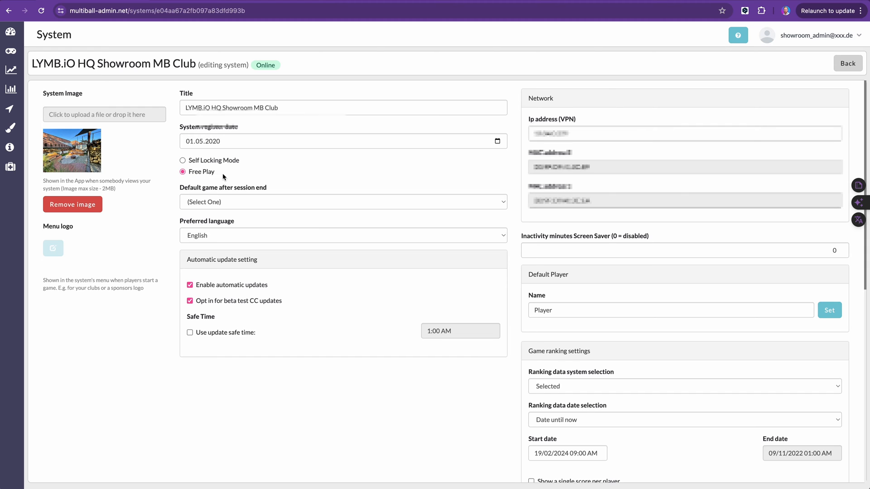
pyautogui.moveTo(197, 175)
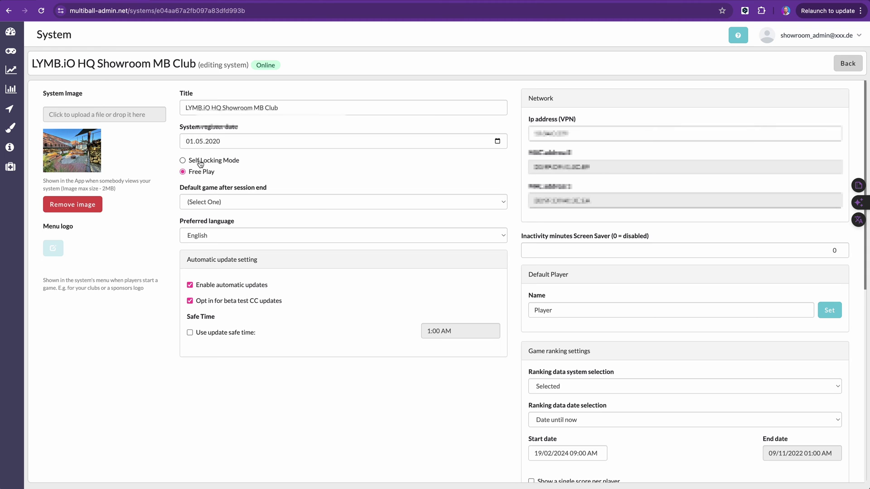
pyautogui.moveTo(194, 162)
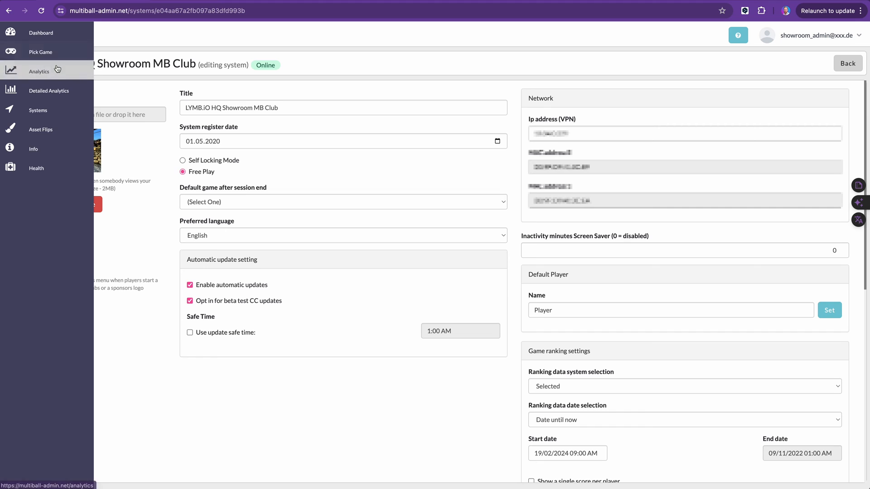
pyautogui.moveTo(218, 203)
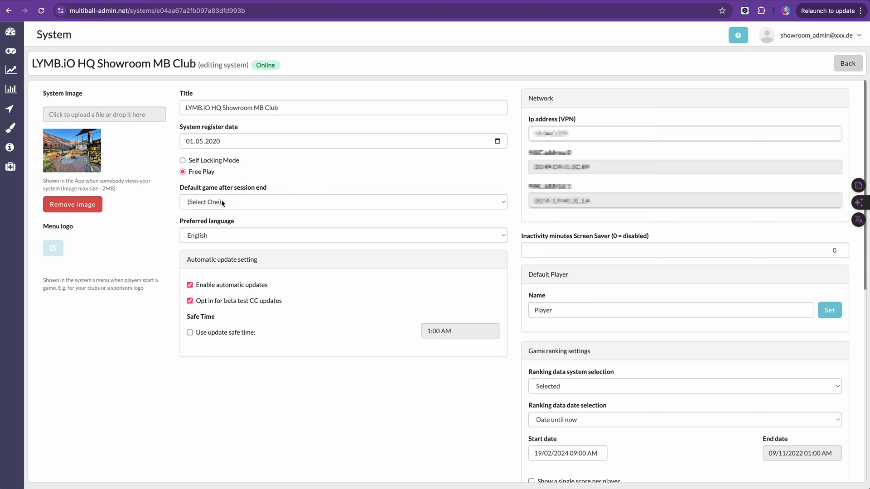
pyautogui.moveTo(241, 205)
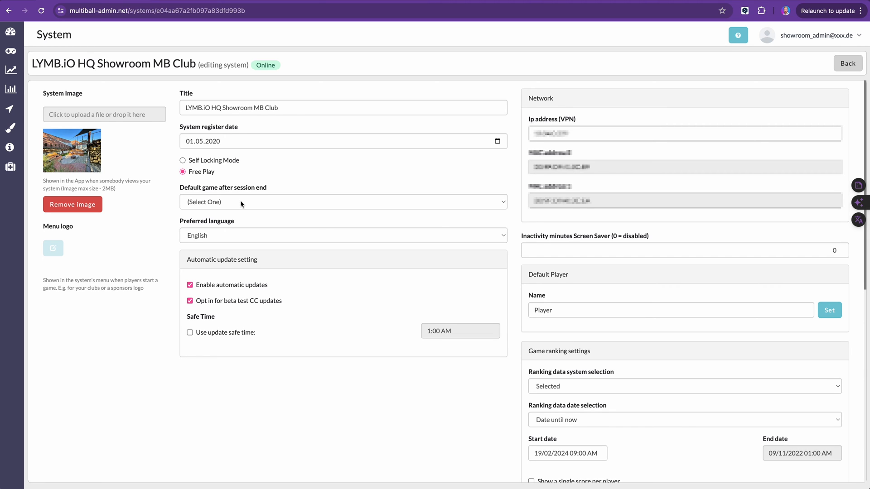
pyautogui.click(343, 201)
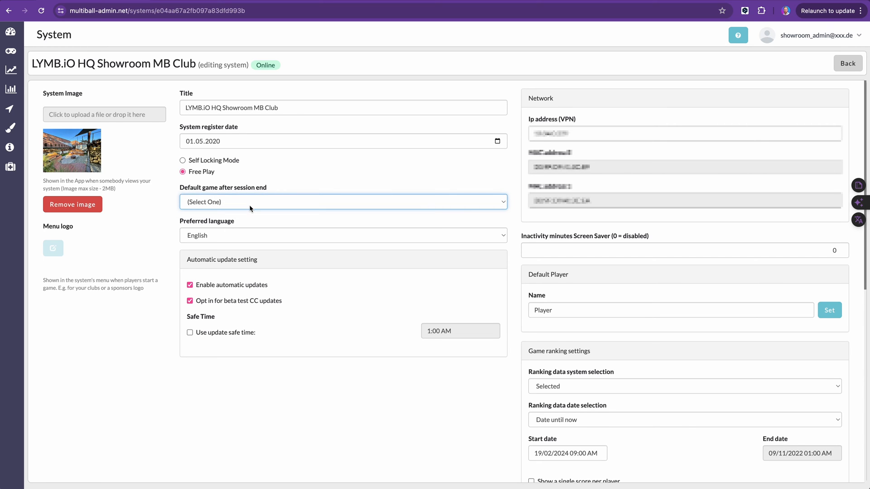
pyautogui.moveTo(130, 229)
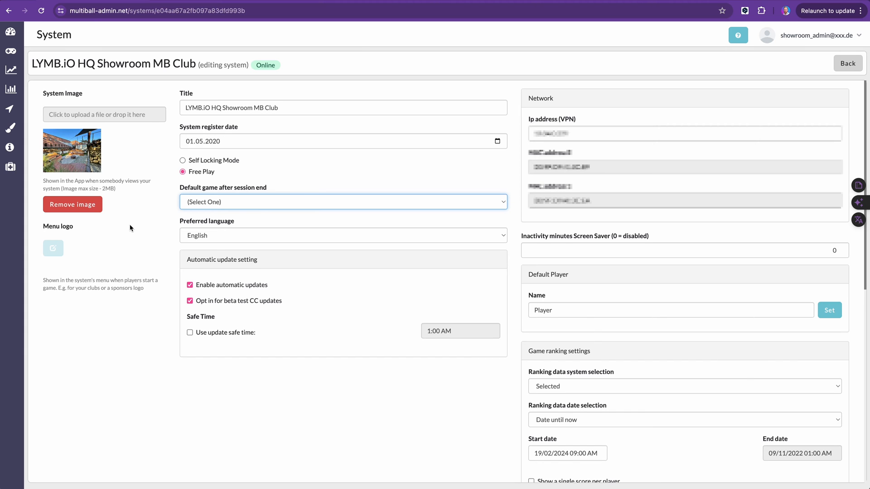
pyautogui.moveTo(203, 255)
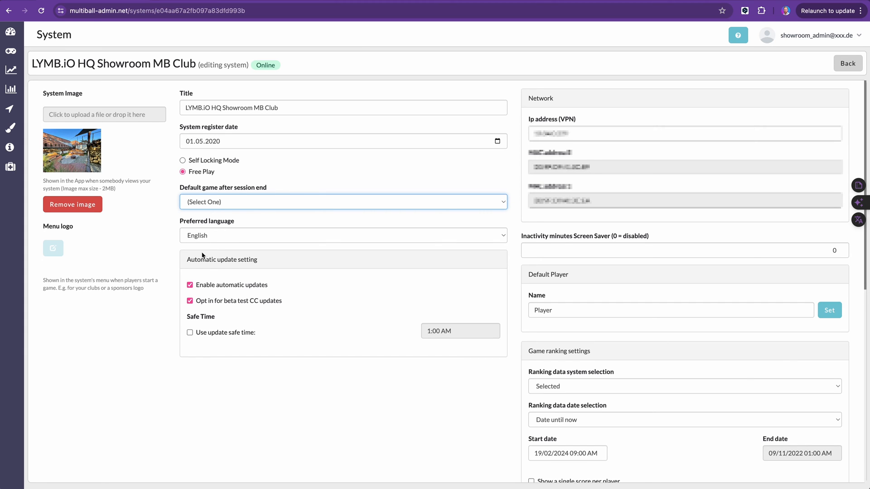
pyautogui.moveTo(198, 237)
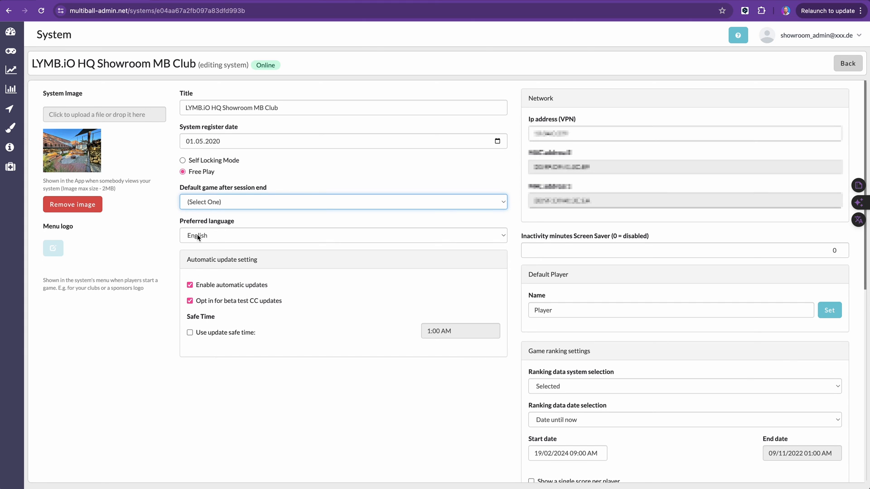
pyautogui.moveTo(203, 243)
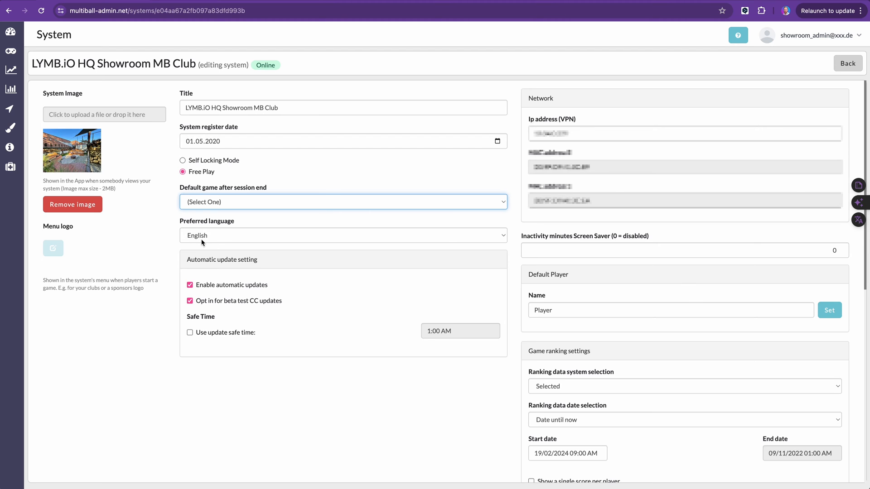
pyautogui.click(342, 236)
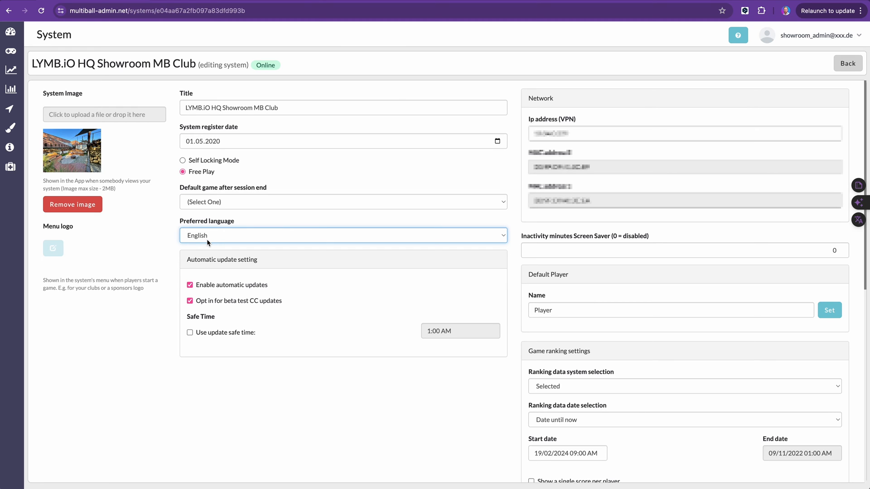
pyautogui.moveTo(264, 330)
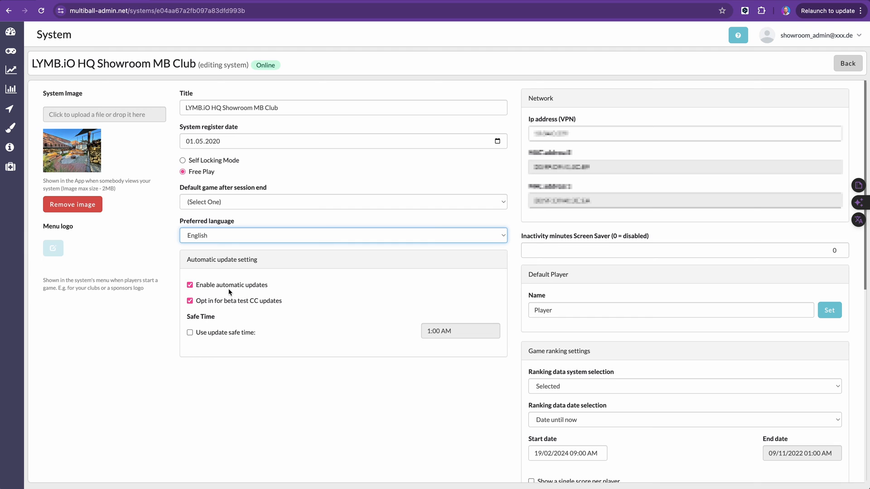
pyautogui.moveTo(250, 292)
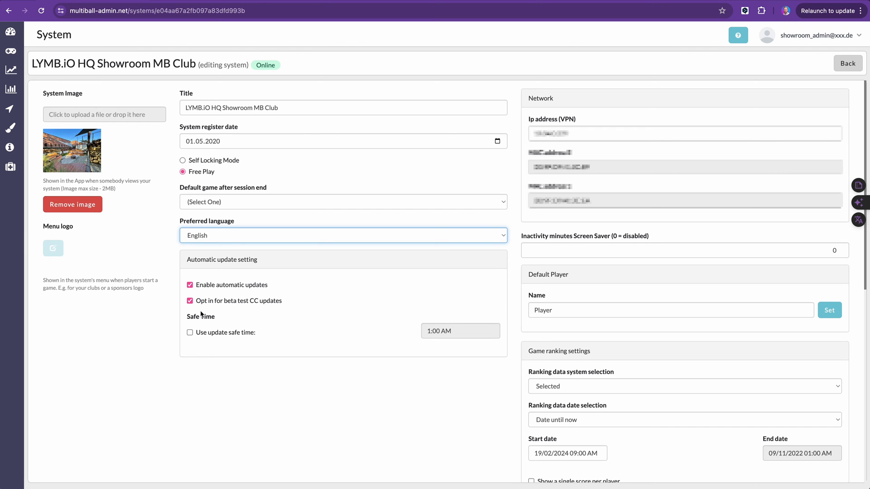
pyautogui.moveTo(201, 355)
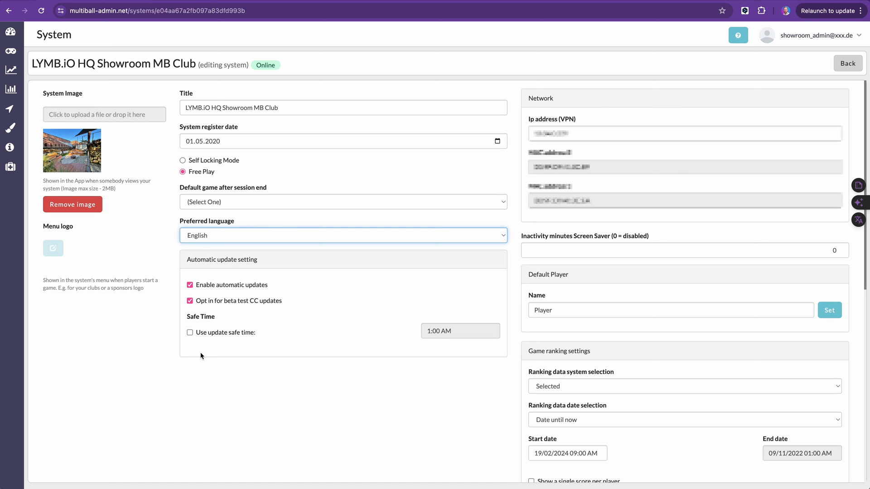
pyautogui.moveTo(179, 319)
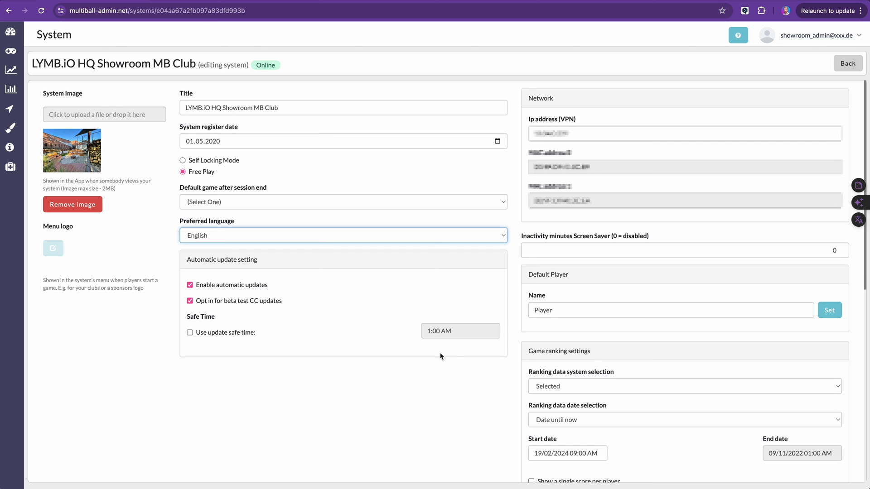
pyautogui.moveTo(429, 343)
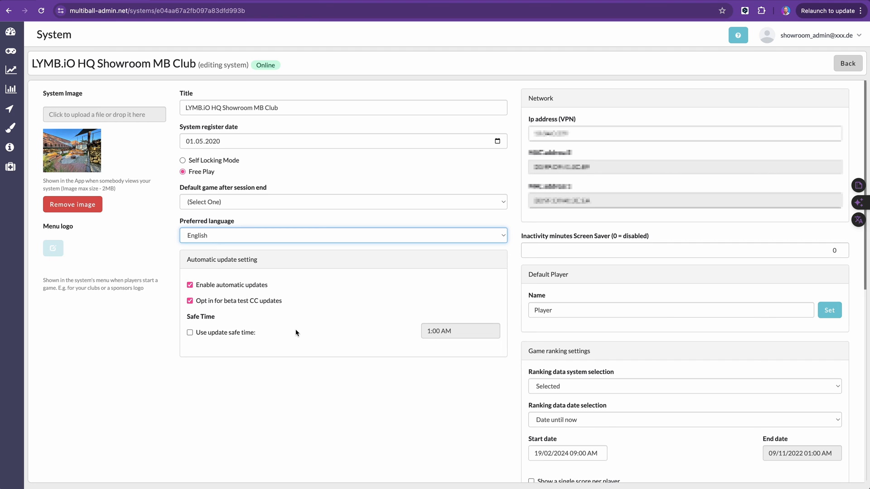
pyautogui.moveTo(303, 344)
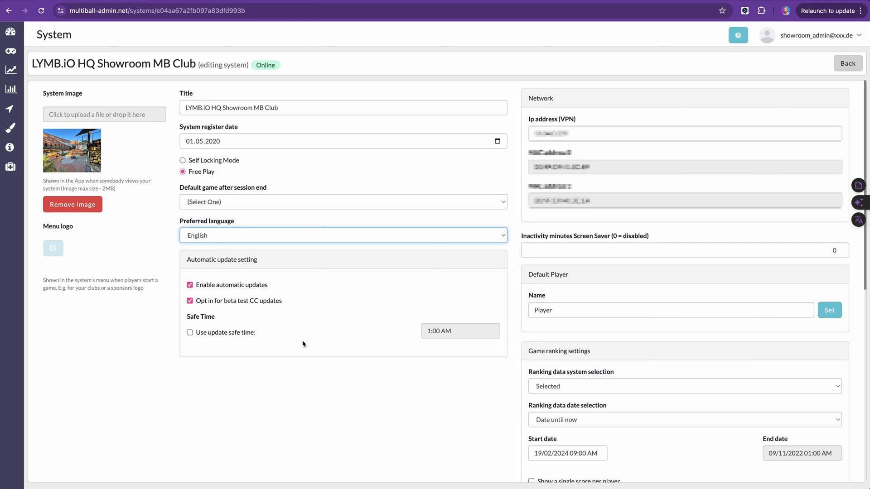
pyautogui.moveTo(610, 176)
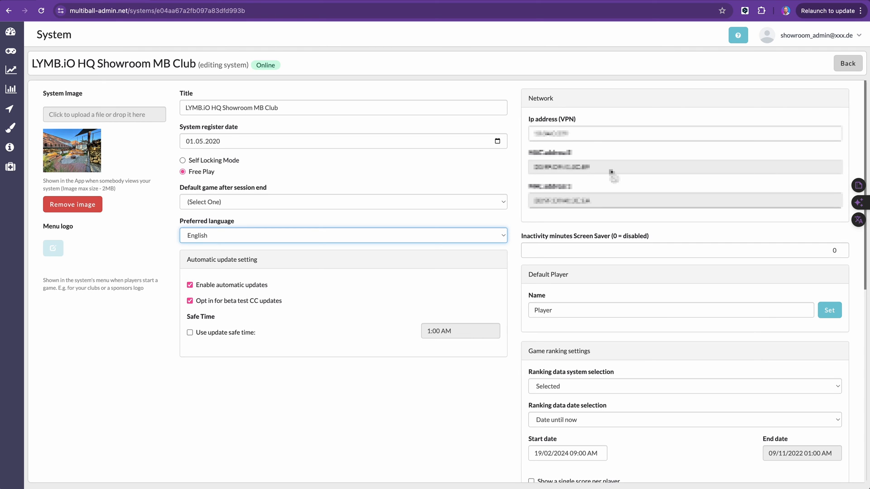
pyautogui.moveTo(550, 177)
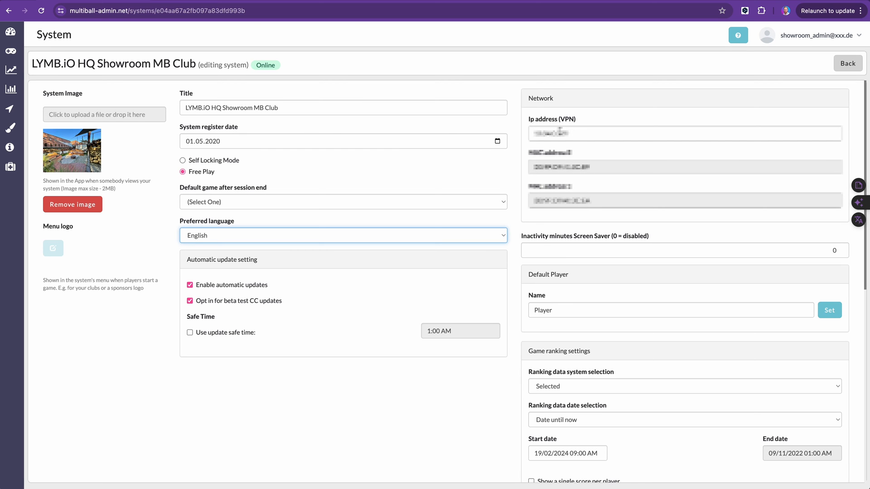
pyautogui.scroll(-3)
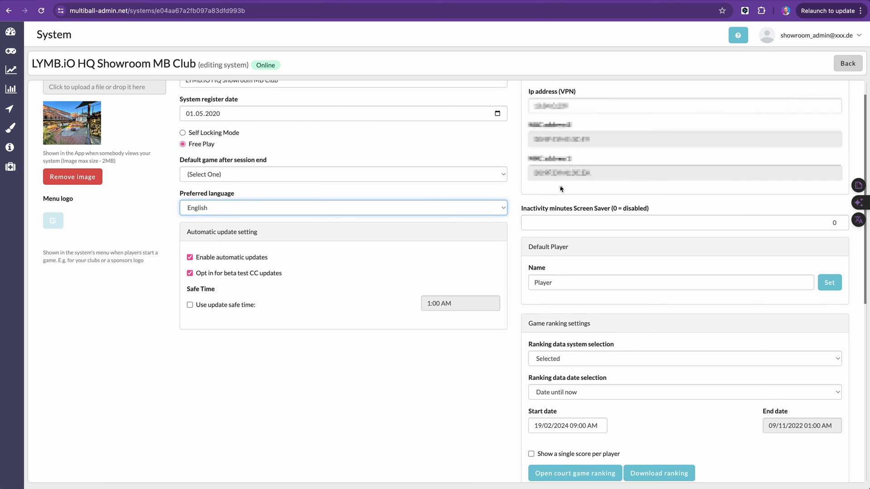
pyautogui.scroll(-3)
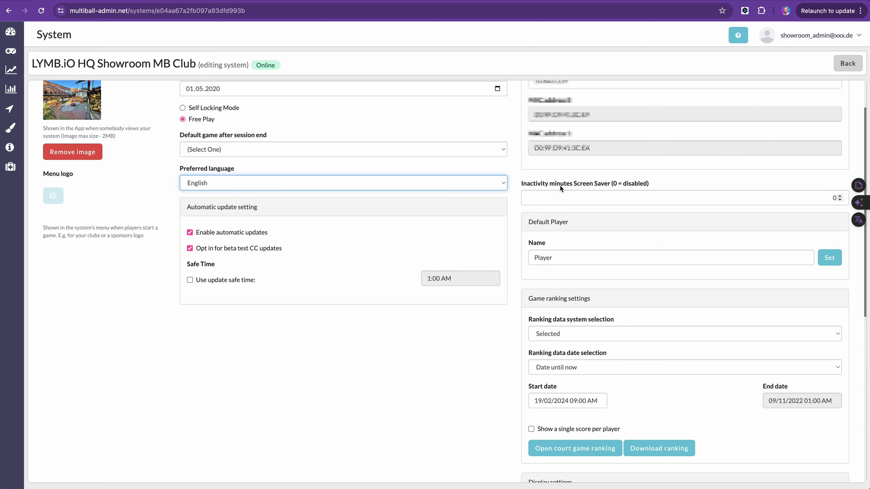
pyautogui.scroll(-3)
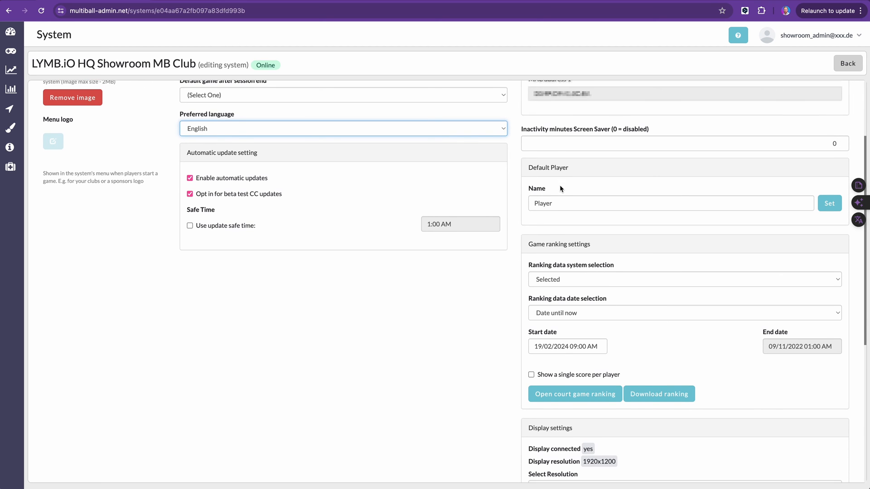
pyautogui.moveTo(602, 266)
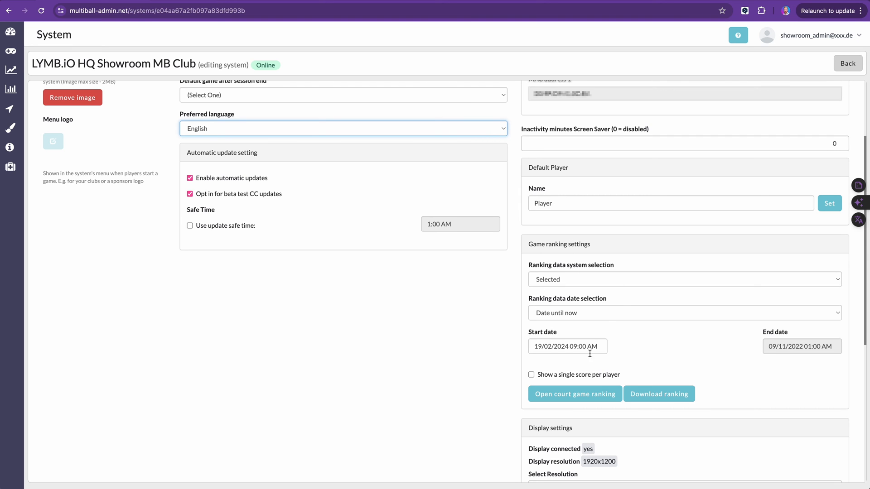
pyautogui.scroll(-3)
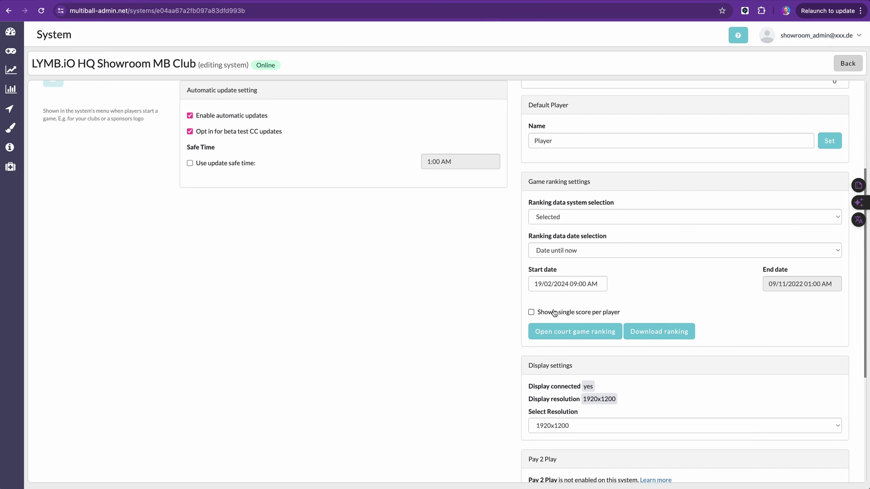
pyautogui.scroll(-3)
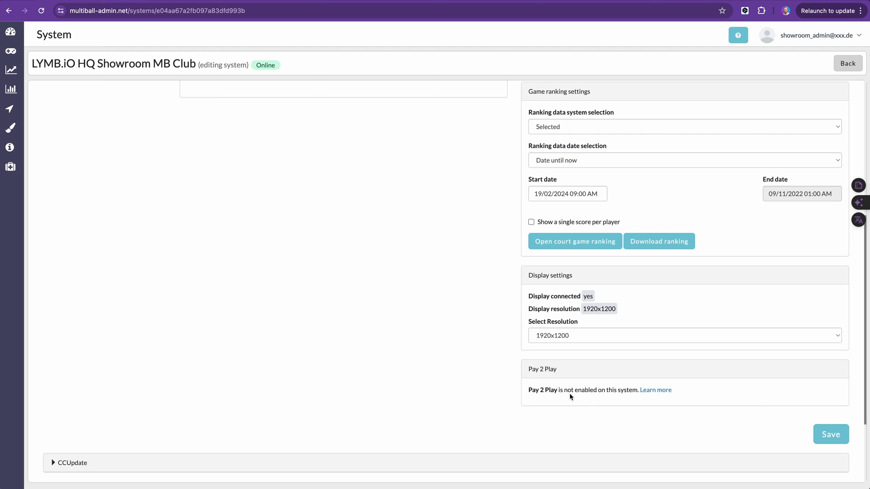
pyautogui.moveTo(555, 398)
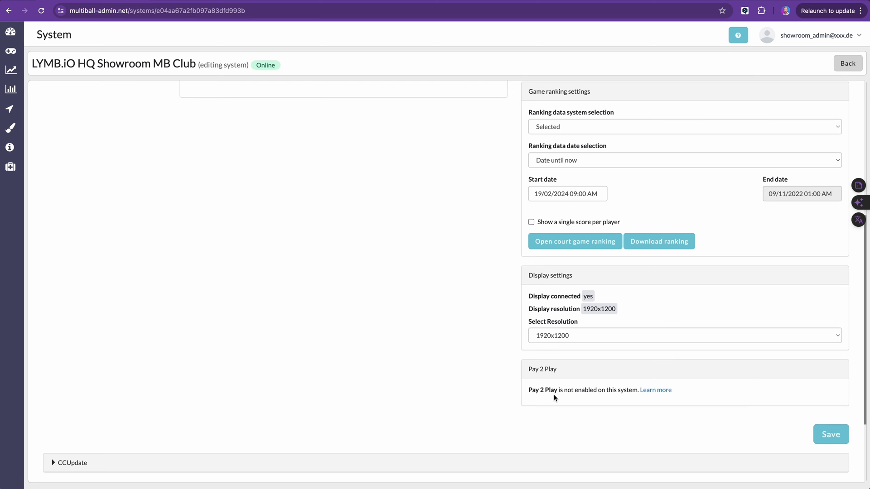
pyautogui.moveTo(315, 253)
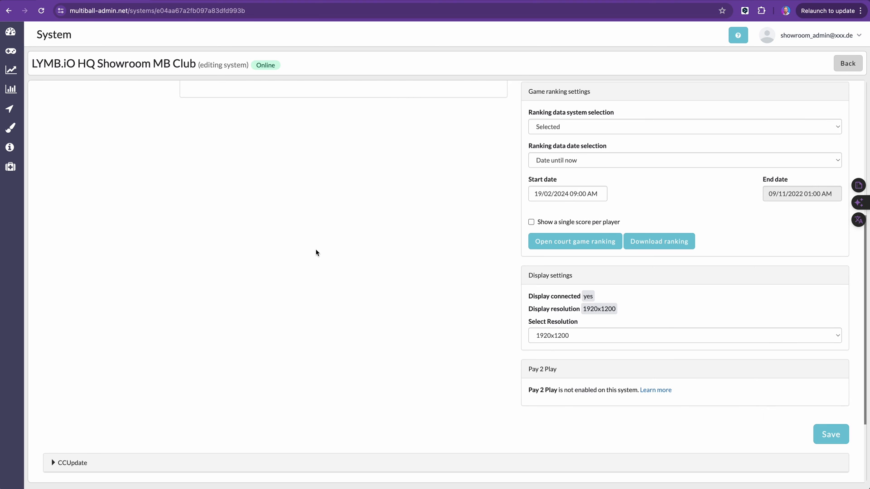
# - Go to the Analytics page charting total play time for early May 2024
pyautogui.click(10, 71)
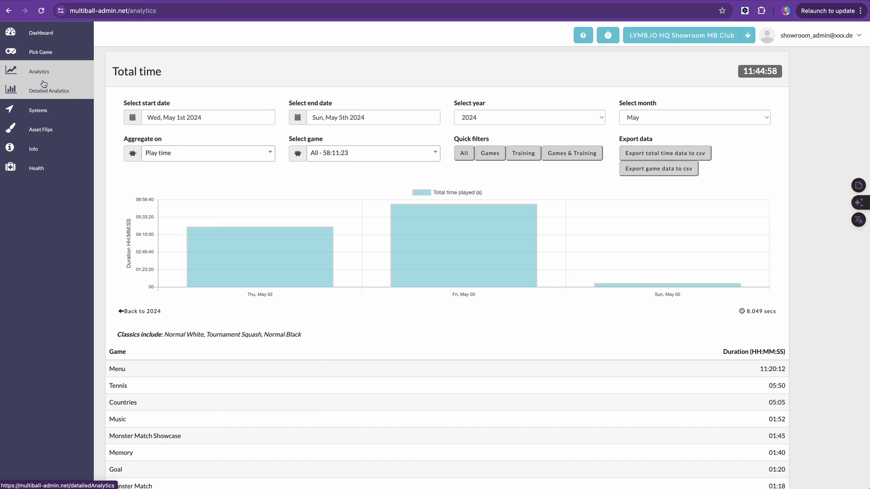
pyautogui.moveTo(35, 70)
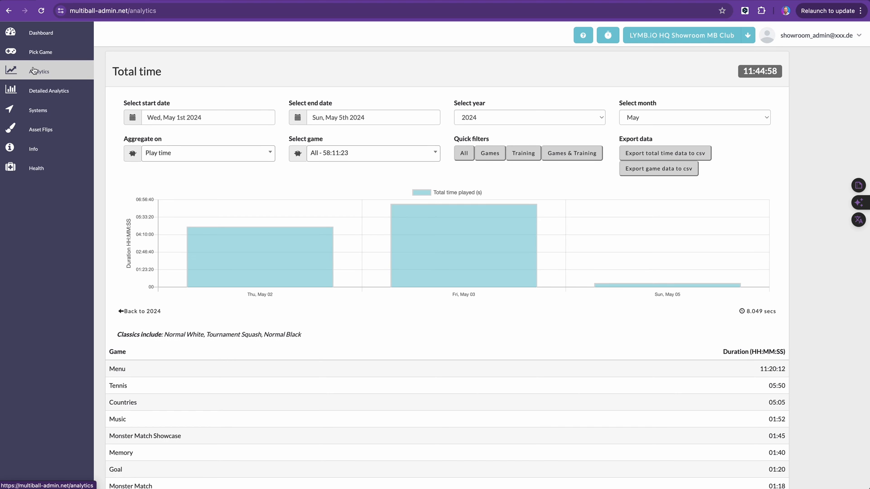
pyautogui.moveTo(38, 73)
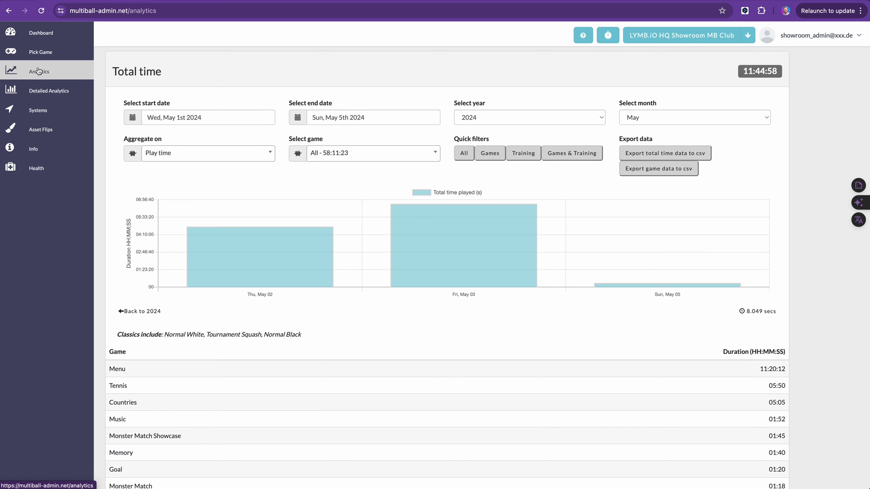
pyautogui.moveTo(44, 90)
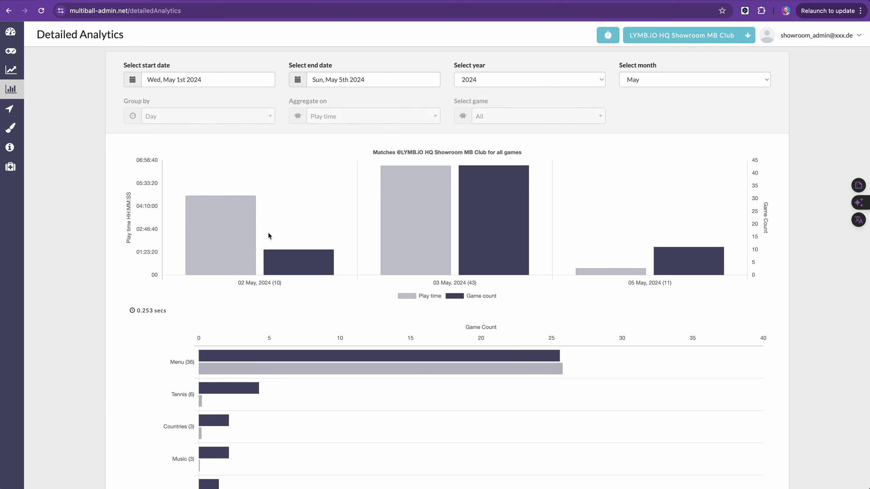
# - Review the May 1–5 play time and game count charts for the showroom club
pyautogui.scroll(-3)
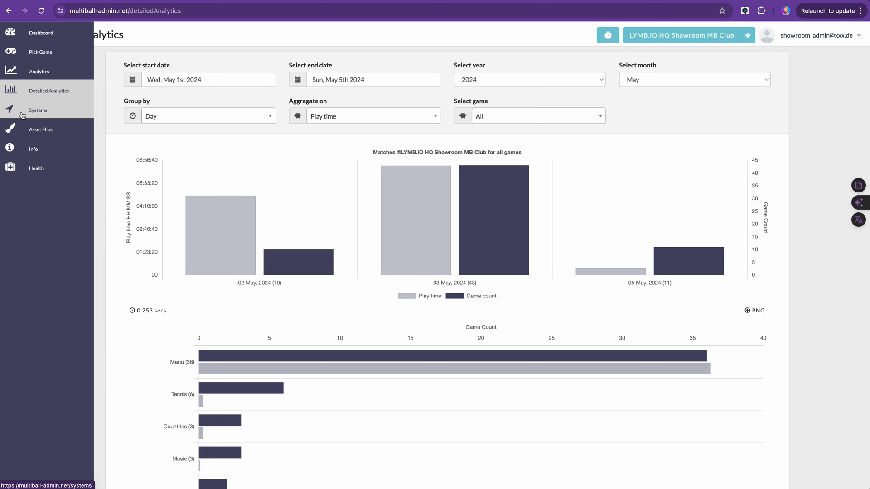
pyautogui.moveTo(194, 241)
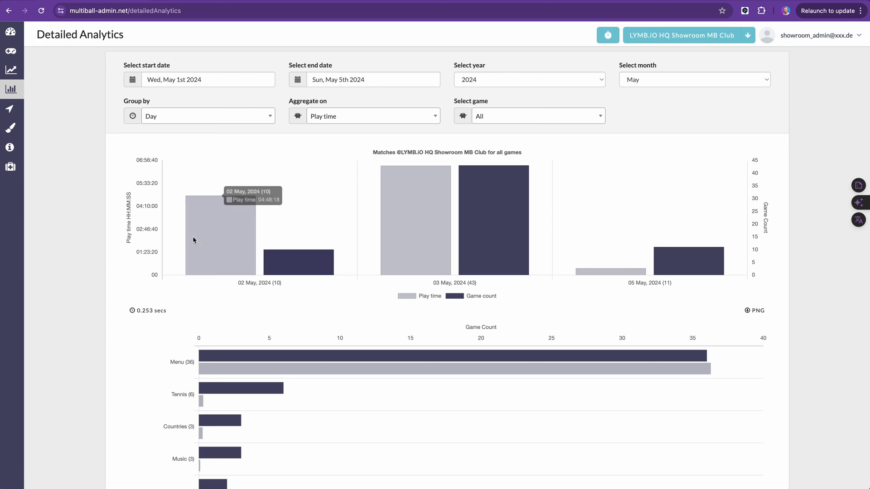
pyautogui.moveTo(50, 134)
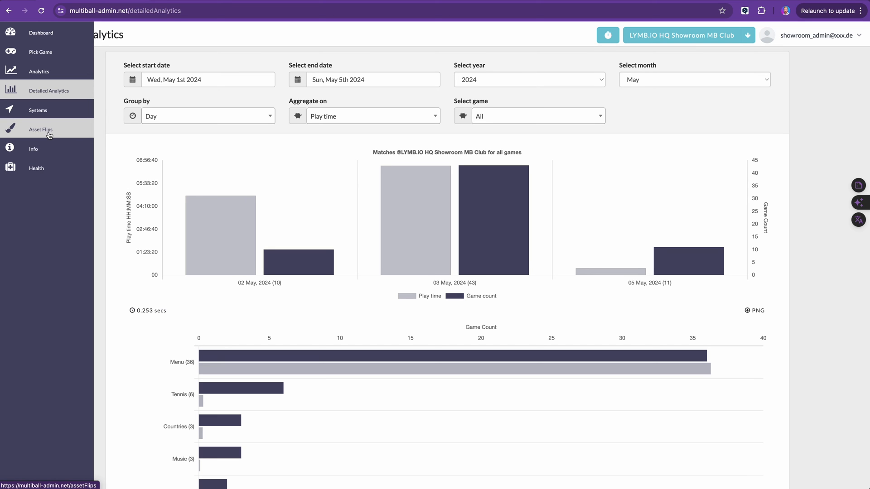
# - Go to the Asset Flips page listing Blocks, Darts and two Tennis copies
pyautogui.click(41, 130)
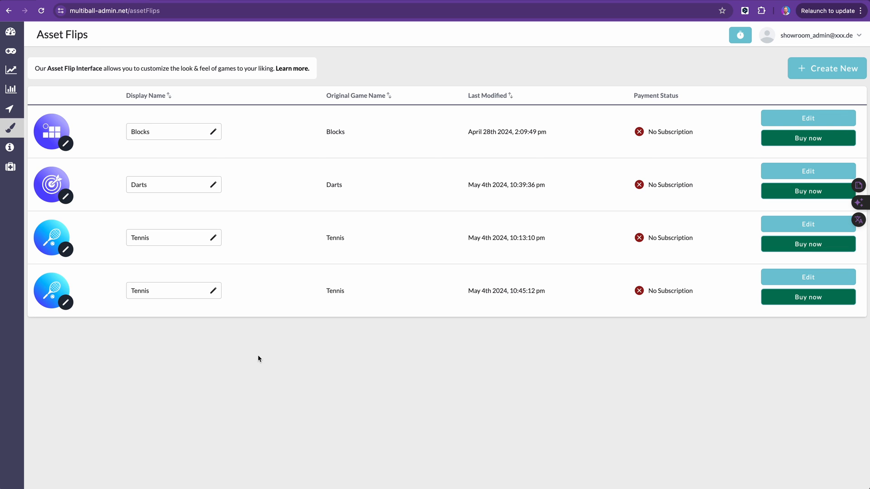
pyautogui.moveTo(553, 176)
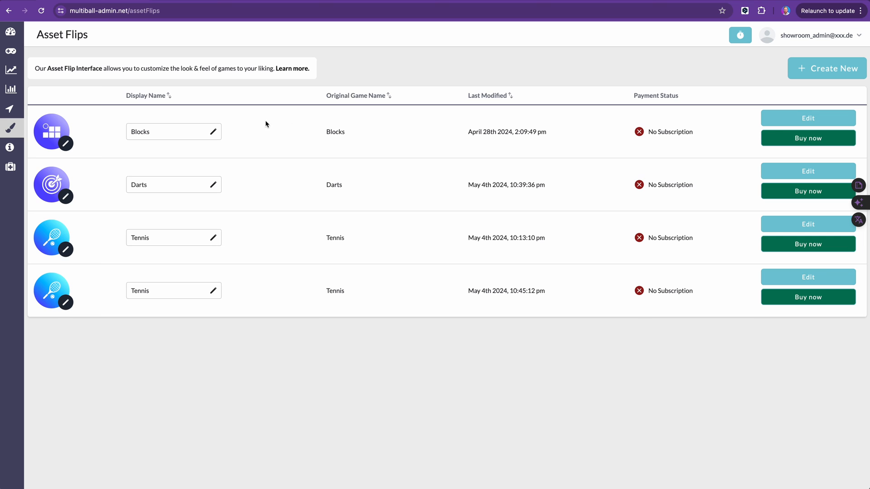
pyautogui.moveTo(422, 152)
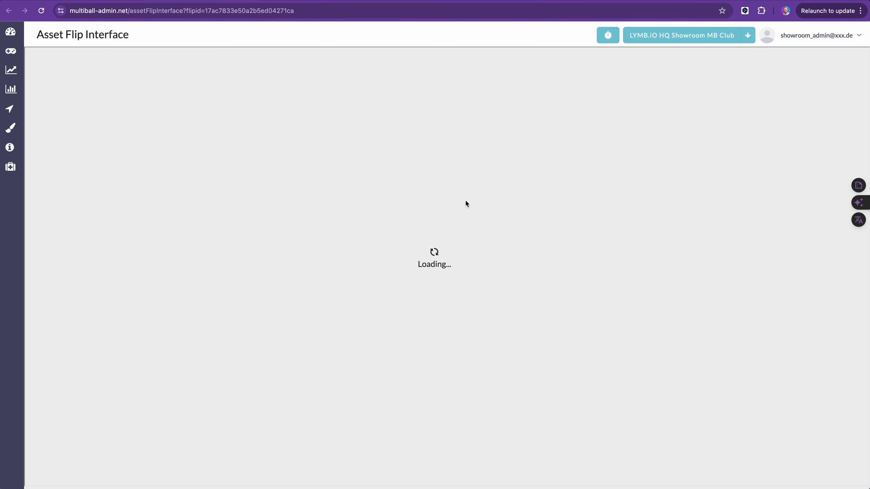
pyautogui.moveTo(460, 260)
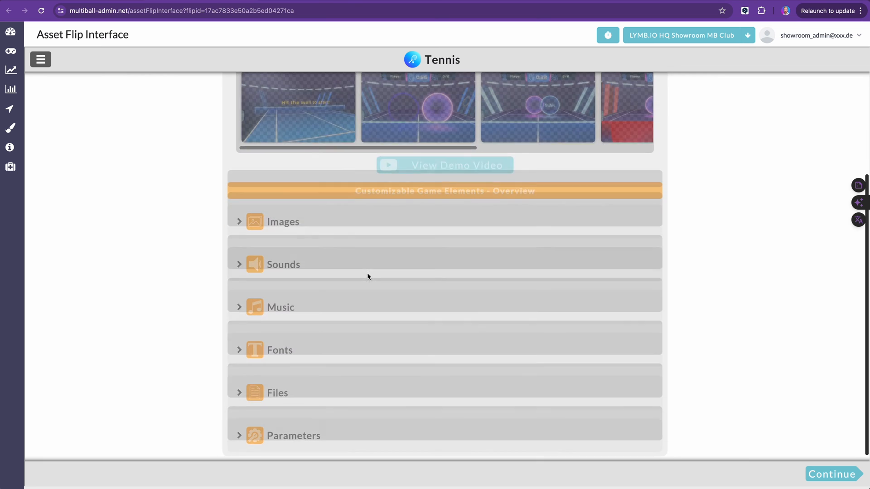
# - Browse the Tennis asset flip's description, screenshots and customizable element categories
pyautogui.scroll(3)
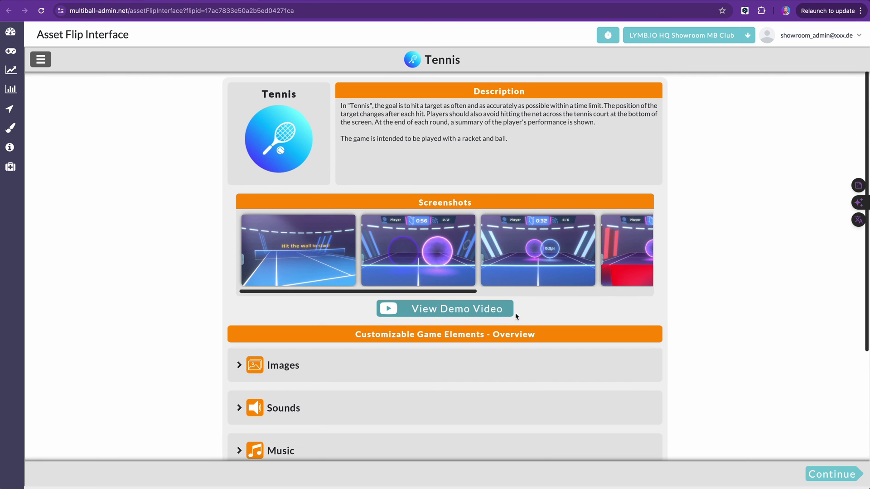
pyautogui.scroll(-3)
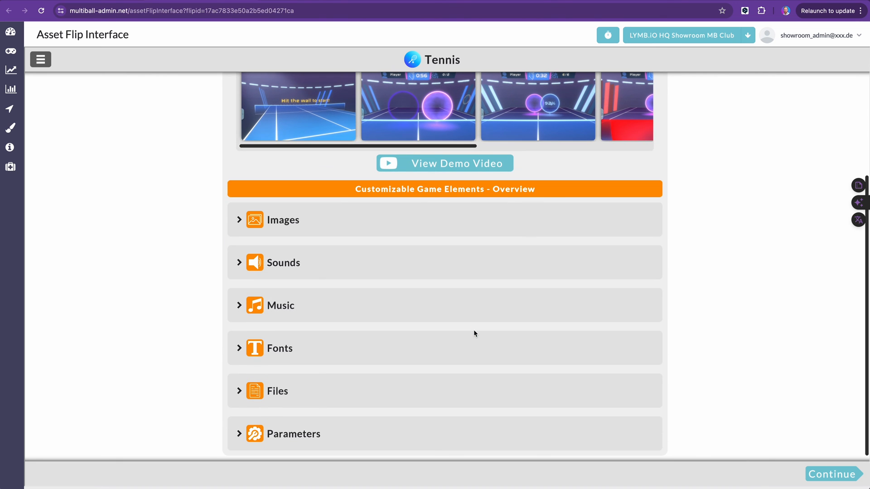
pyautogui.moveTo(450, 308)
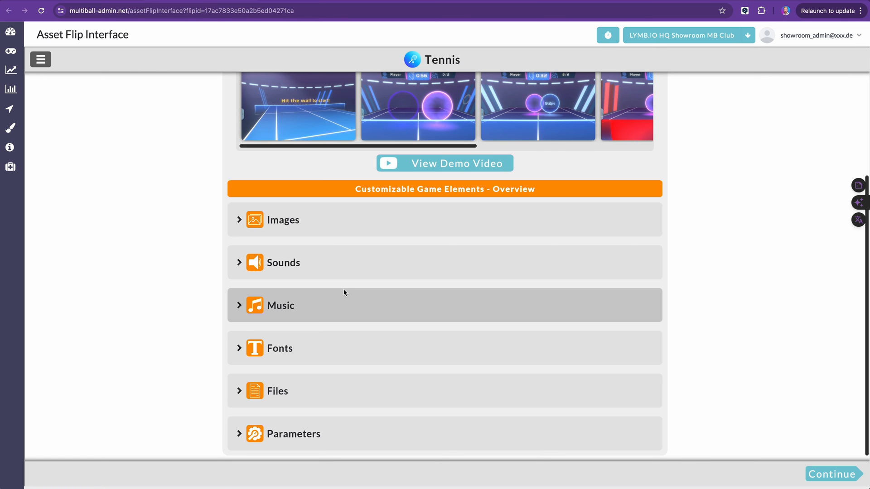
pyautogui.scroll(3)
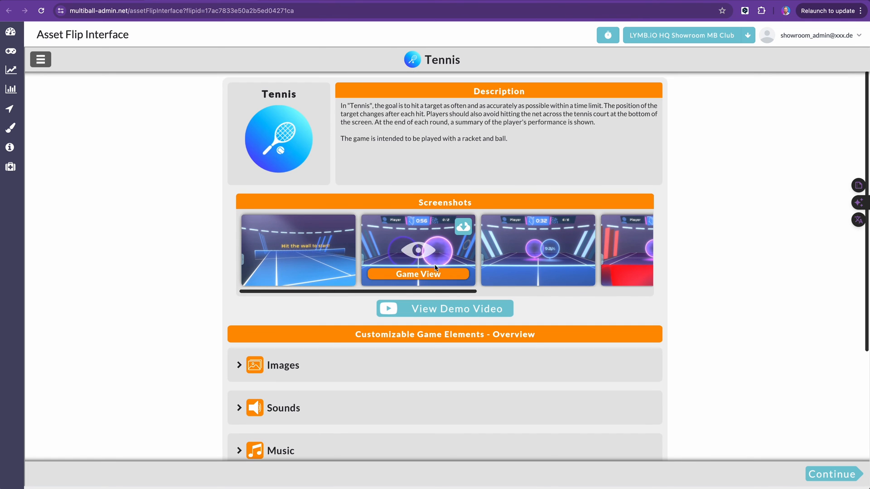
pyautogui.moveTo(33, 133)
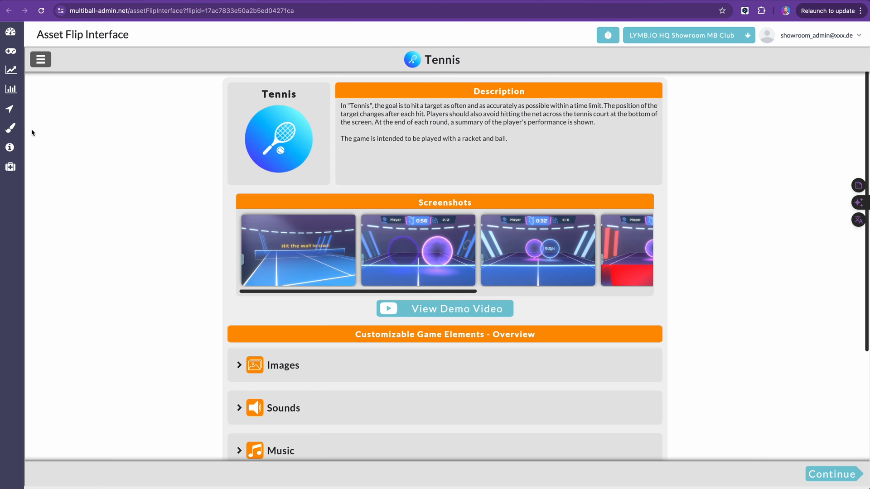
# - Go to the Info page of knowledgebase, tutorials, support playlist and API documentation
pyautogui.click(9, 147)
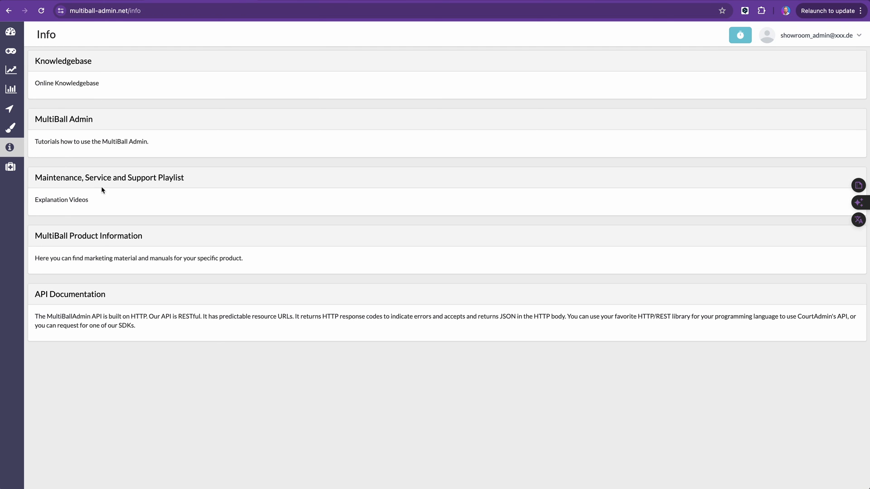
pyautogui.moveTo(260, 388)
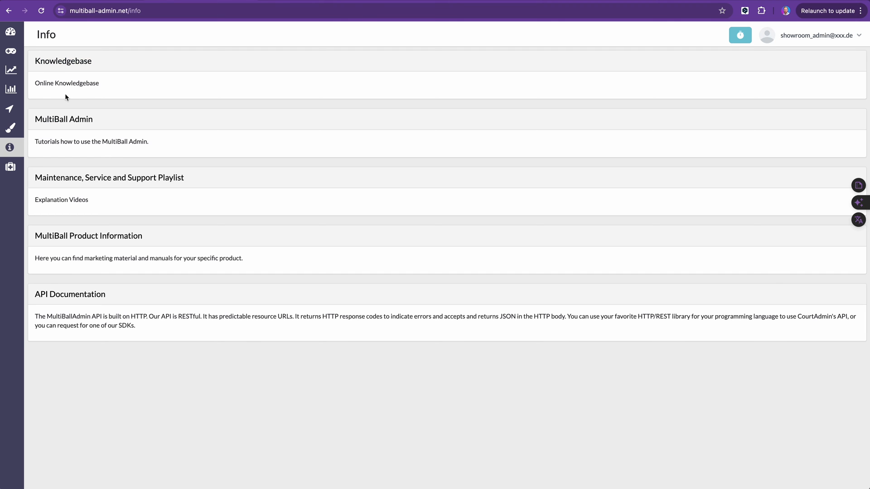
pyautogui.moveTo(64, 95)
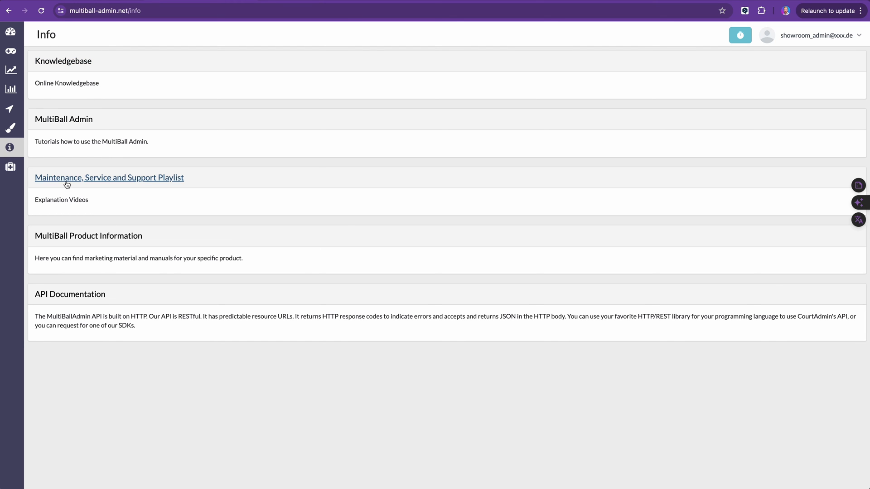
pyautogui.moveTo(132, 181)
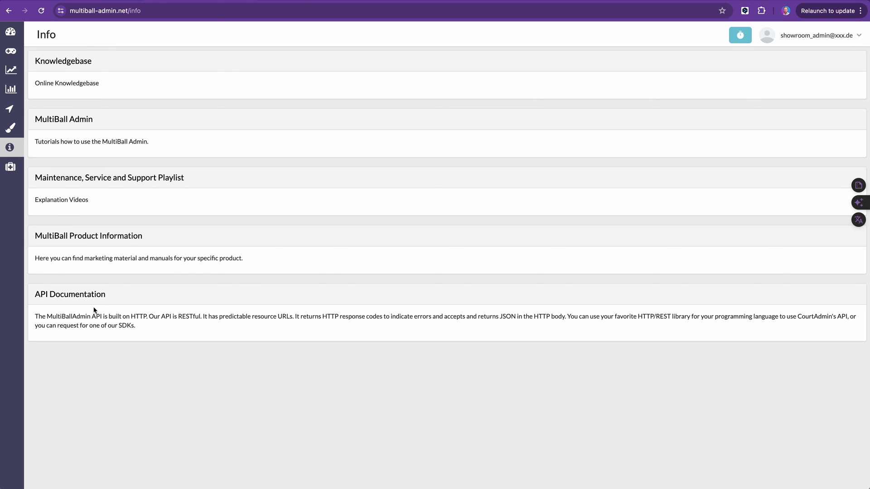
pyautogui.moveTo(74, 342)
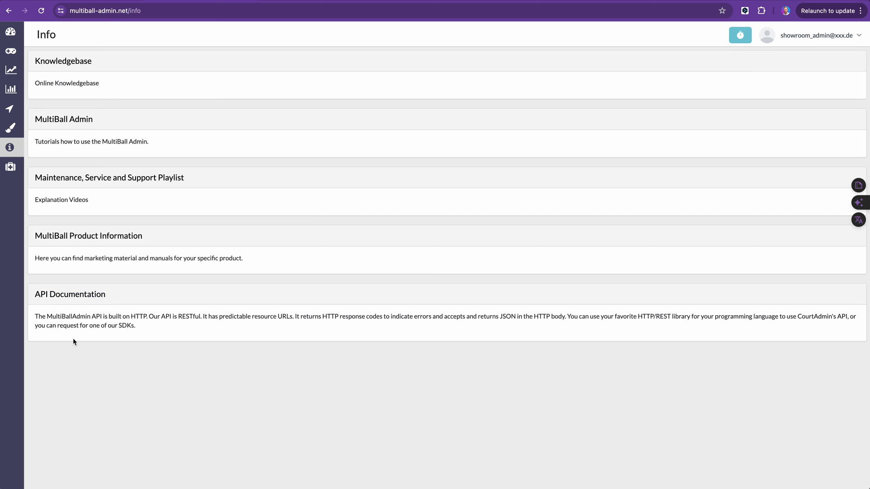
pyautogui.moveTo(83, 339)
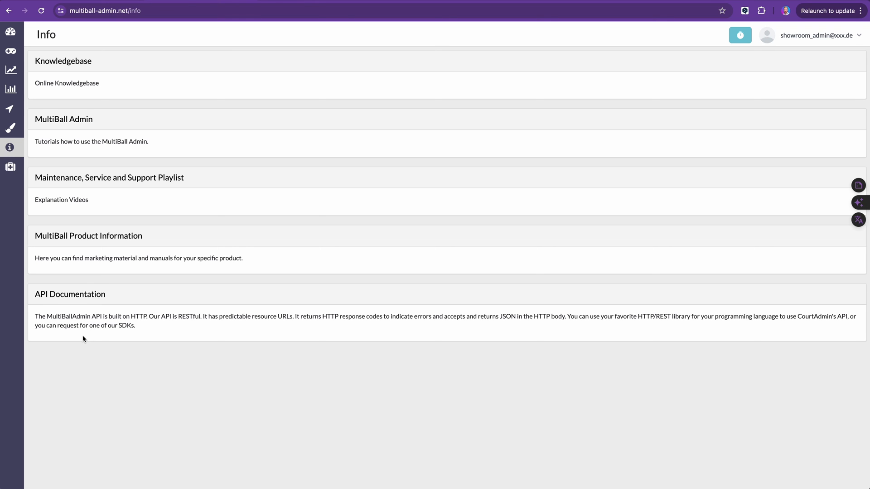
pyautogui.moveTo(304, 332)
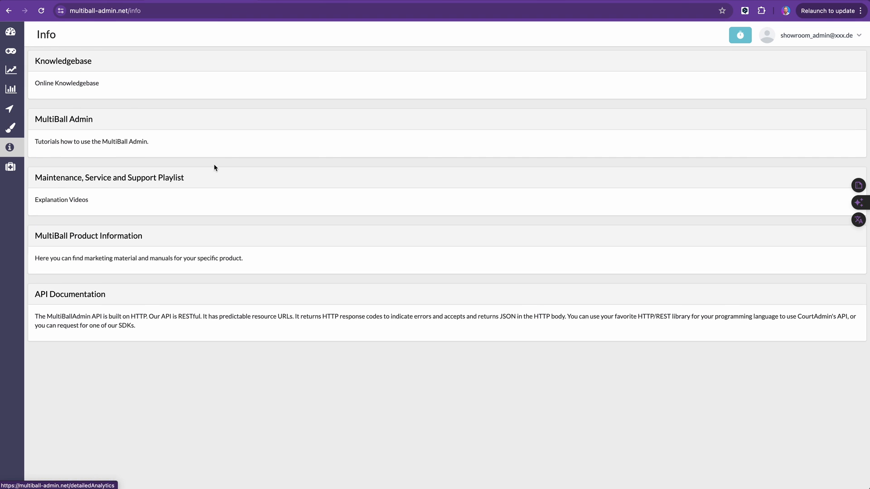
pyautogui.moveTo(260, 366)
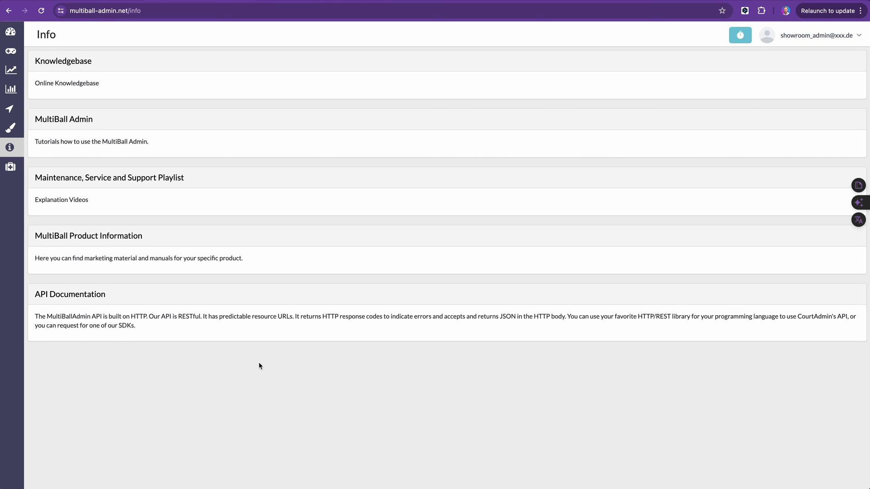
pyautogui.moveTo(275, 364)
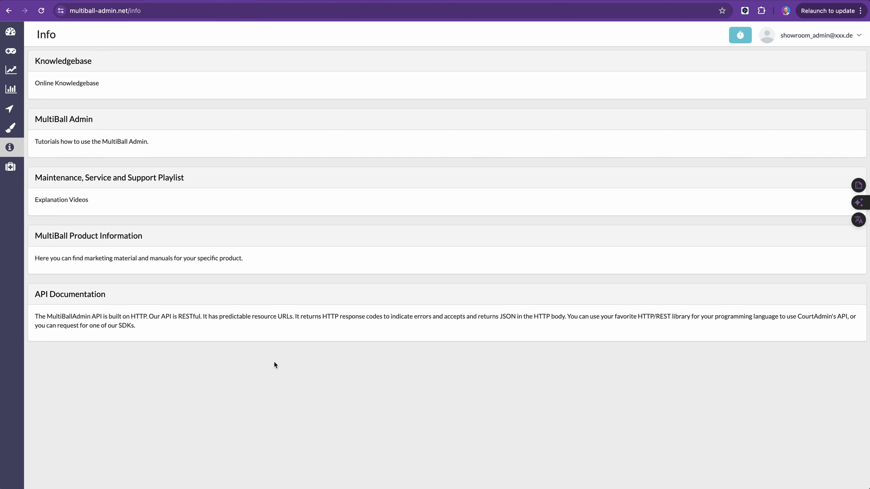
pyautogui.moveTo(86, 37)
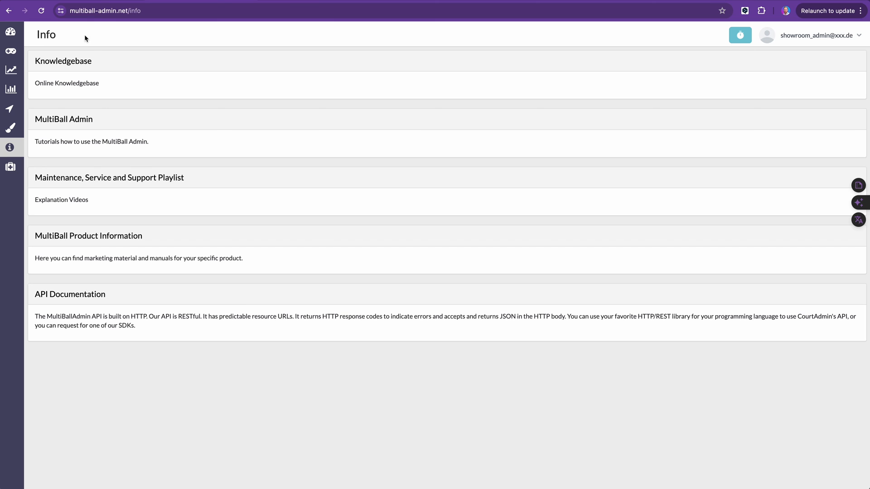
# - Go to the Pick Game page listing all game folders and games
pyautogui.click(9, 51)
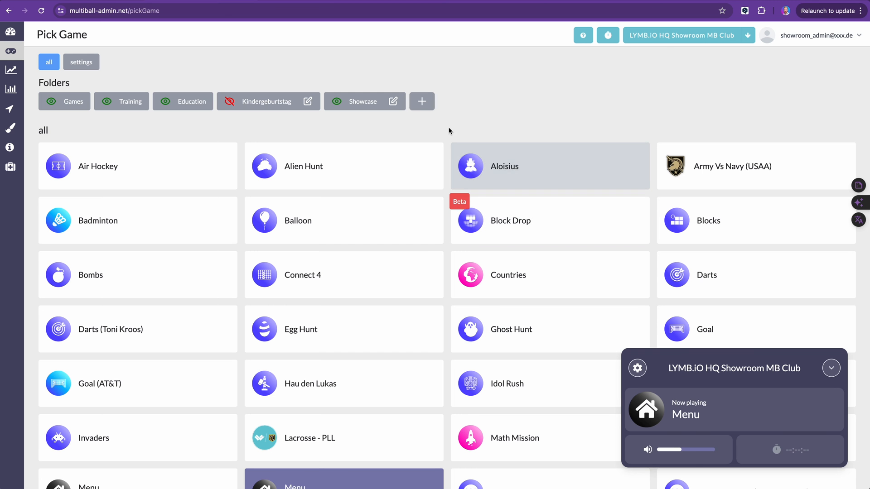
pyautogui.moveTo(444, 125)
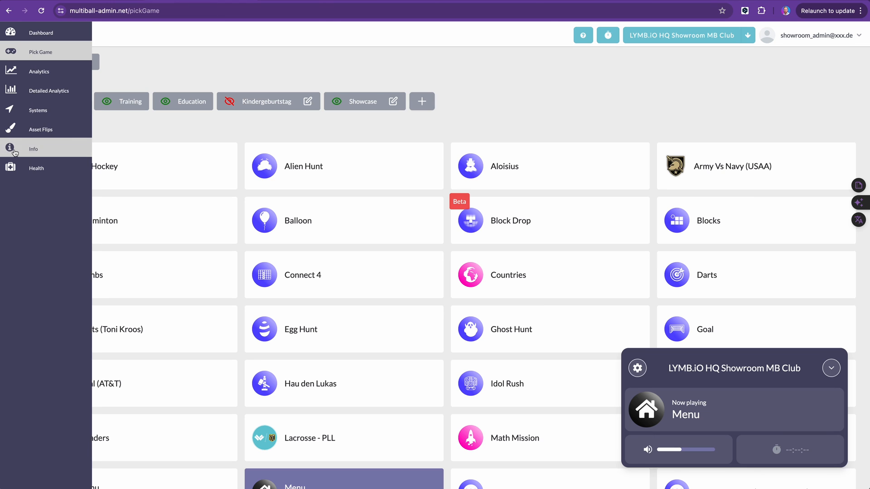
# - Return to the Info page of help resources and API documentation
pyautogui.click(33, 149)
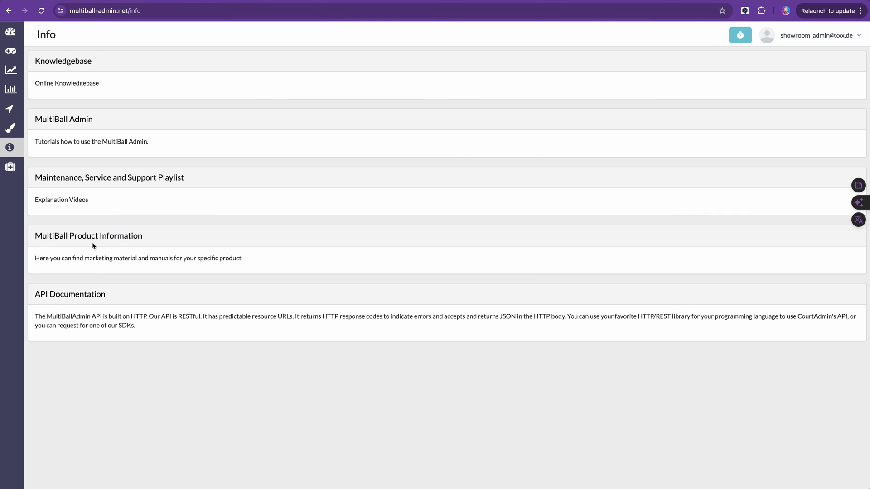
pyautogui.moveTo(87, 225)
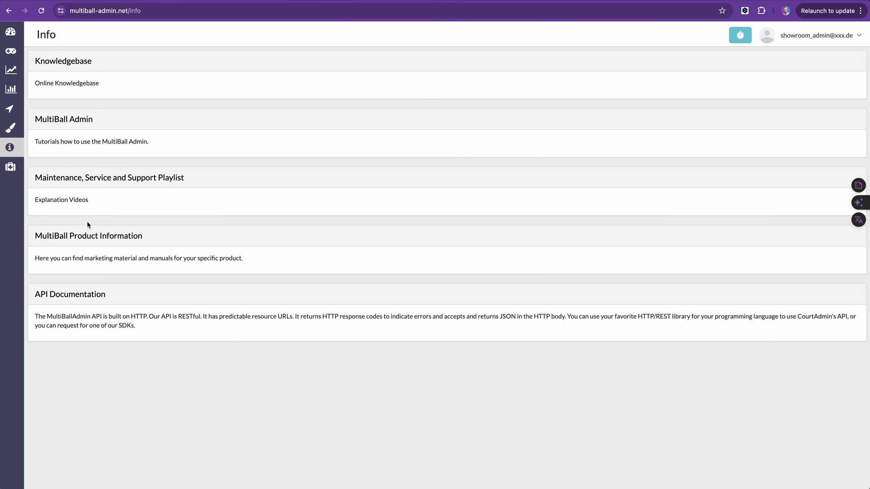